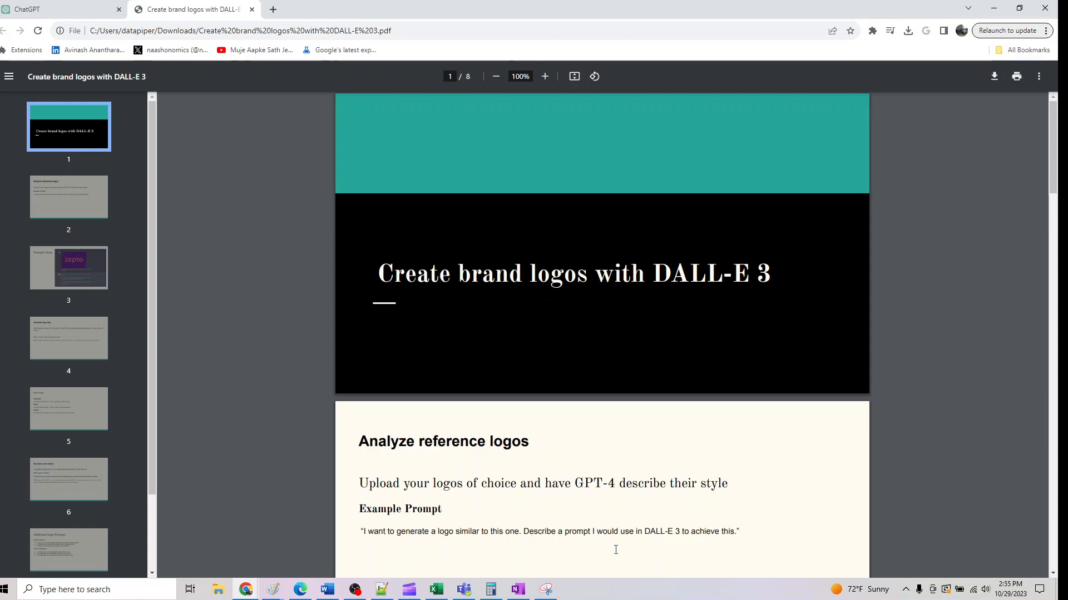
Select the example prompt sentence under 'Example Prompt' in the logo guide PDF
scroll(down, 3)
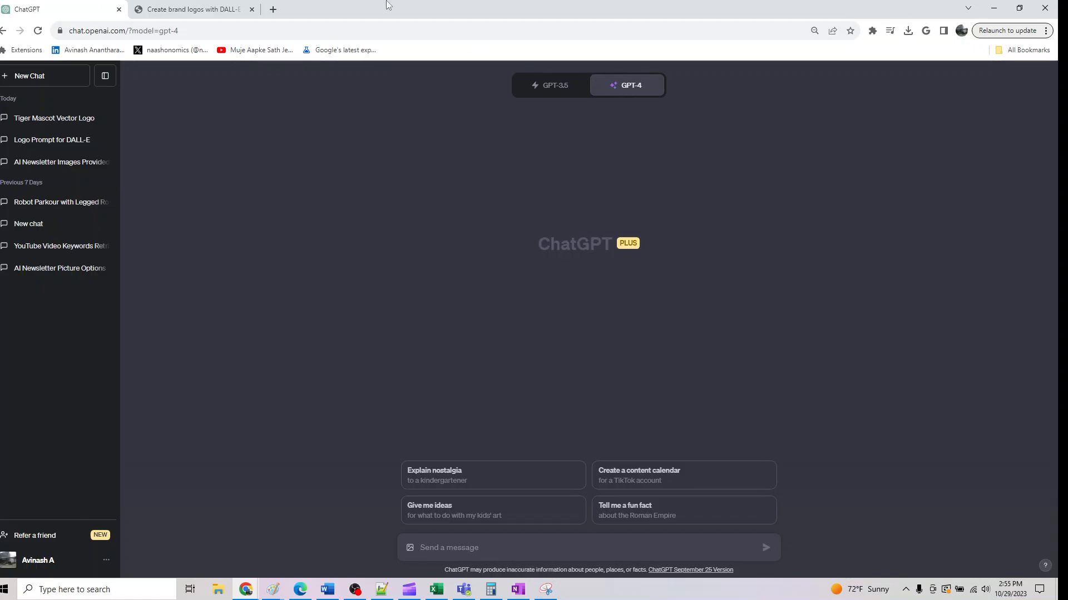
click(191, 9)
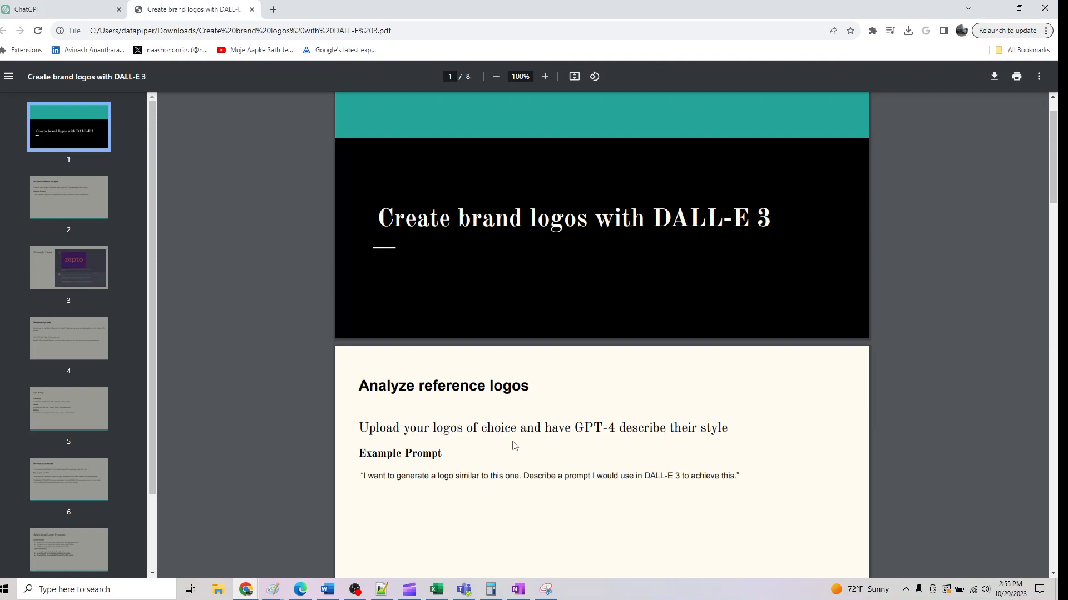
mouse_move(560, 445)
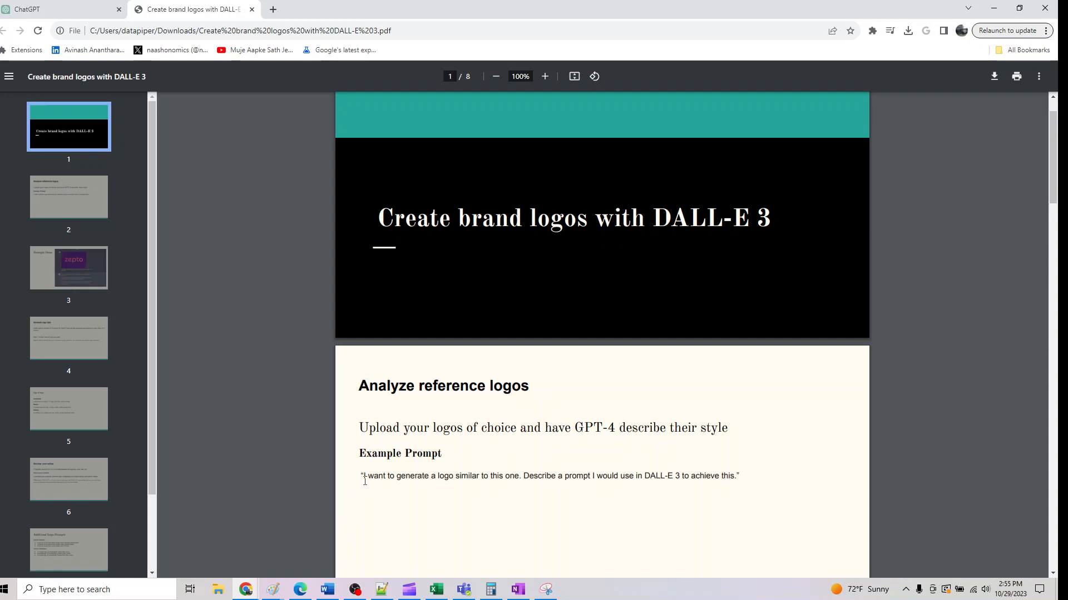
drag(363, 476, 562, 476)
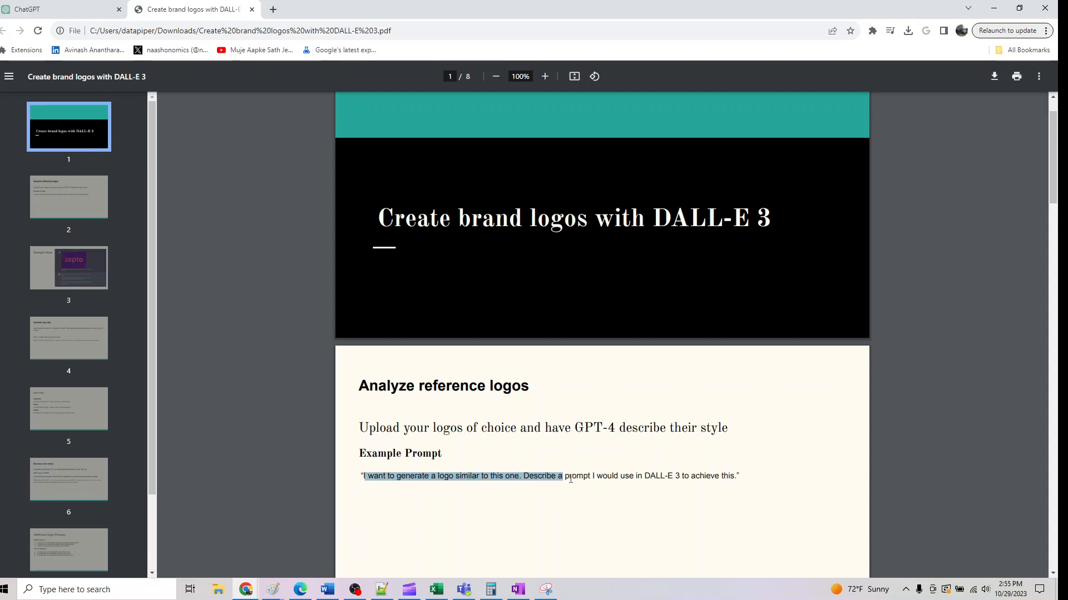
drag(570, 476, 739, 476)
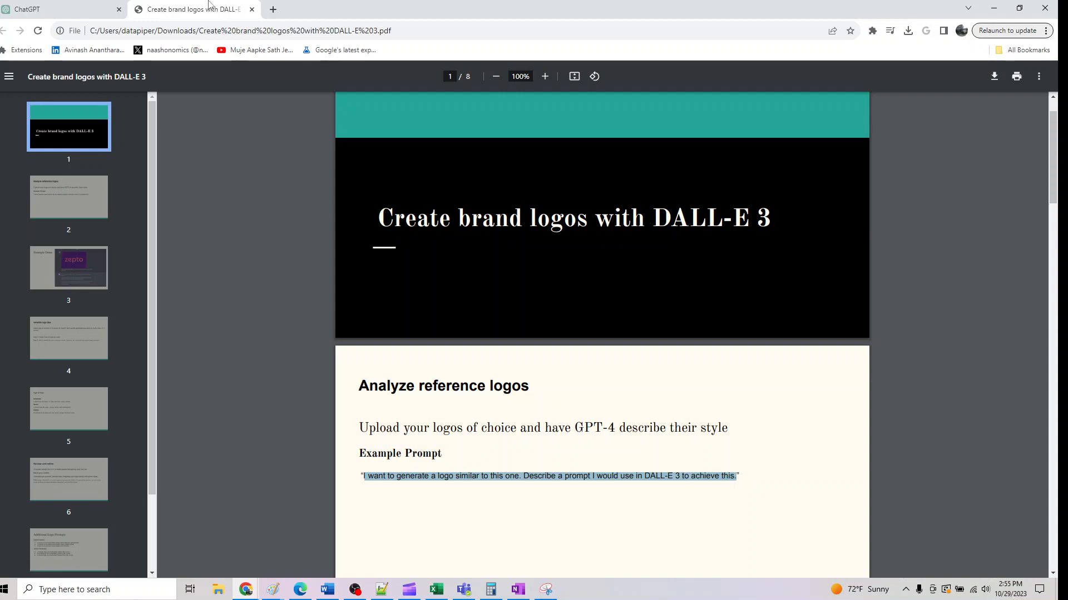
Attach the yellow Snapchat ghost logo and ask GPT-4 for a similar DALL-E 3 logo prompt
click(61, 9)
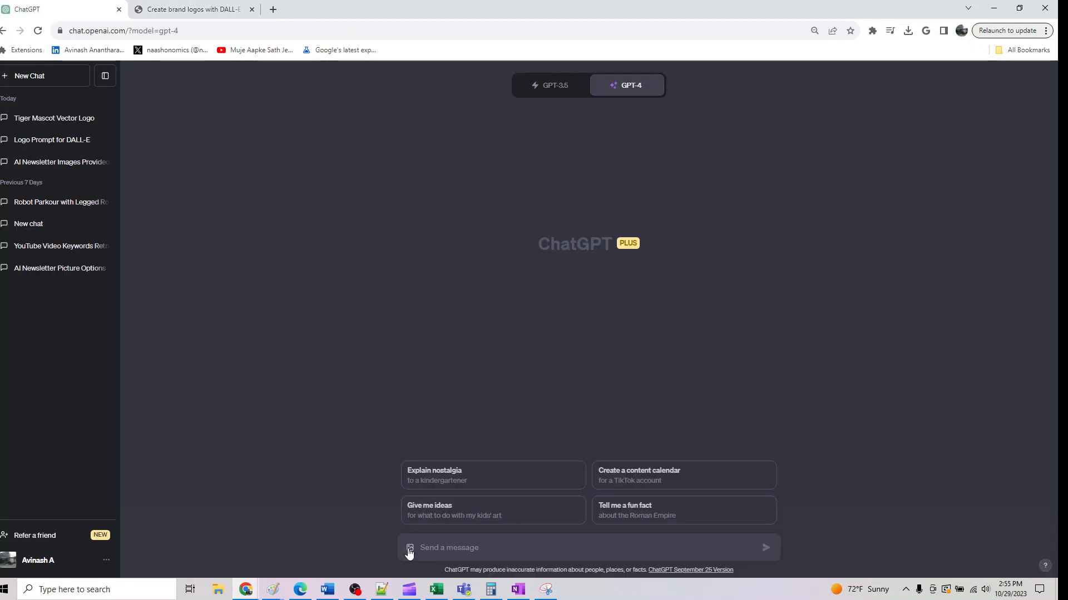
click(409, 547)
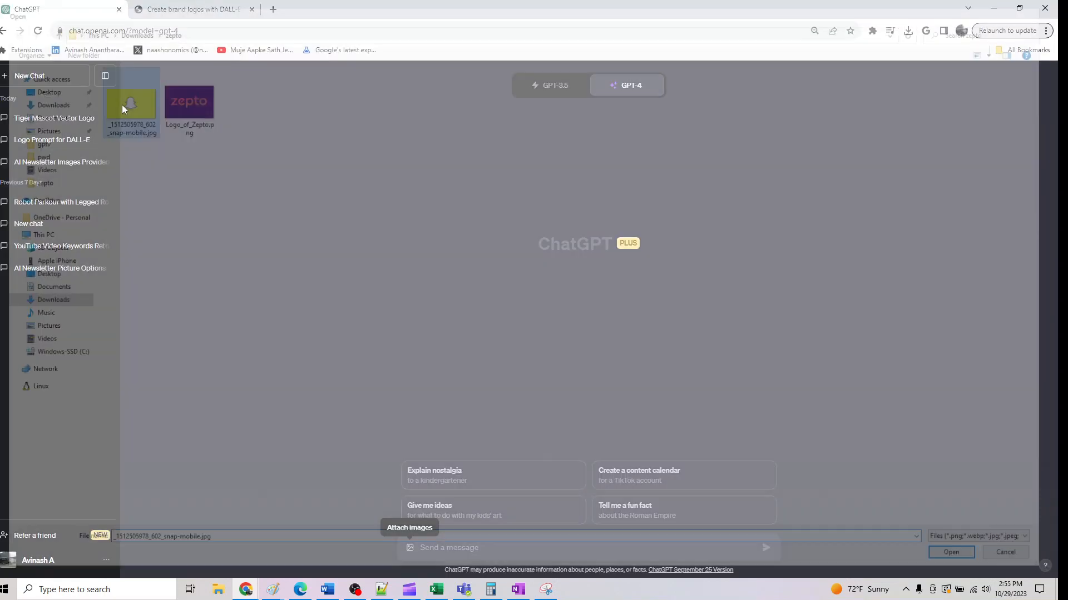
click(950, 552)
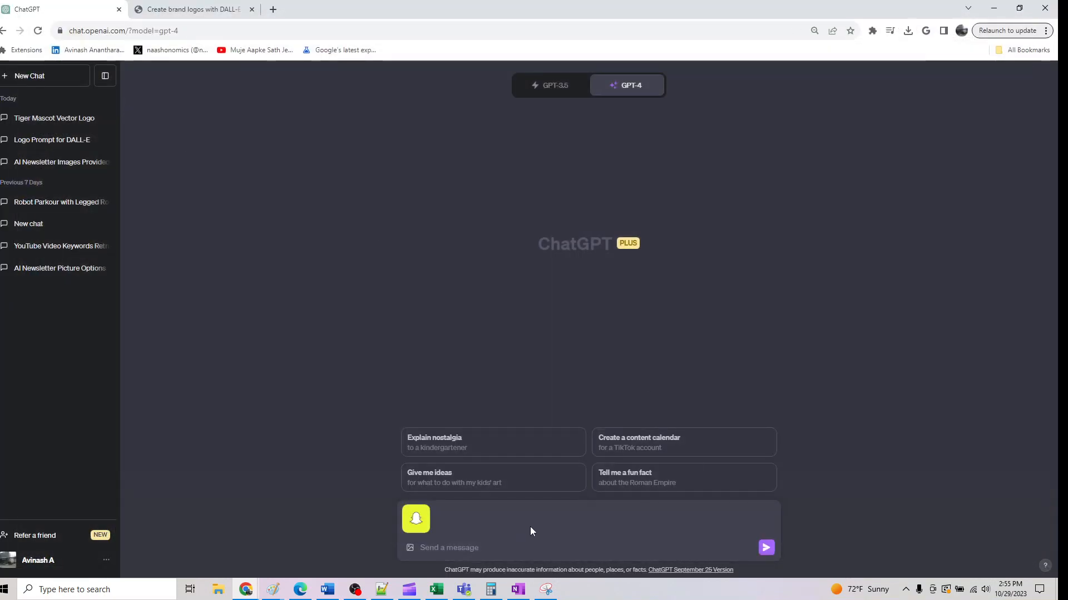
mouse_move(442, 577)
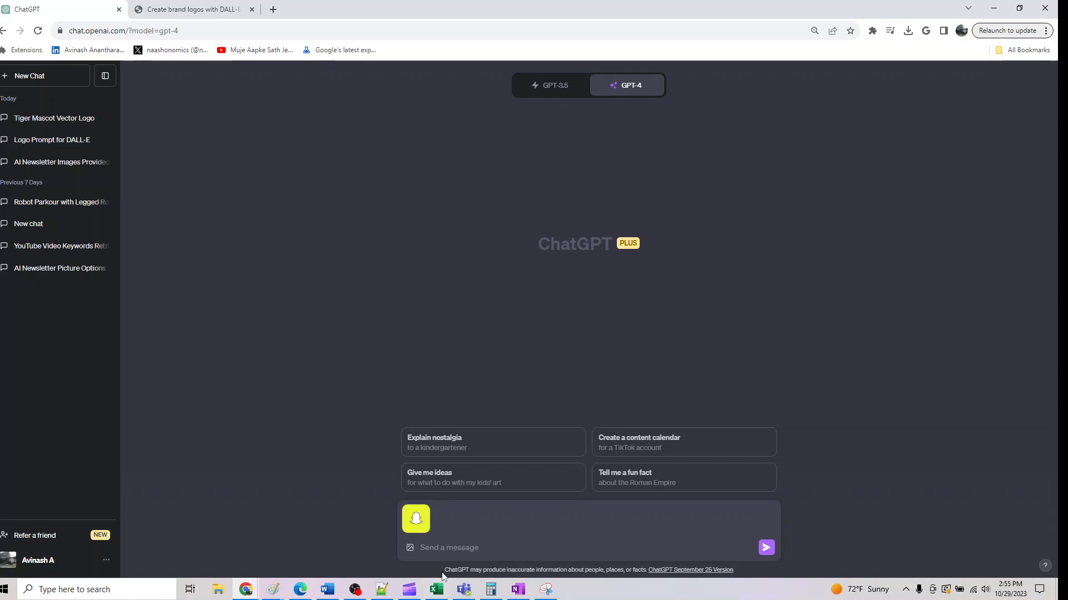
text(I want to generate a logo similar to this one. Describe a prompt I would use in DALL-E 3 to achieve this.)
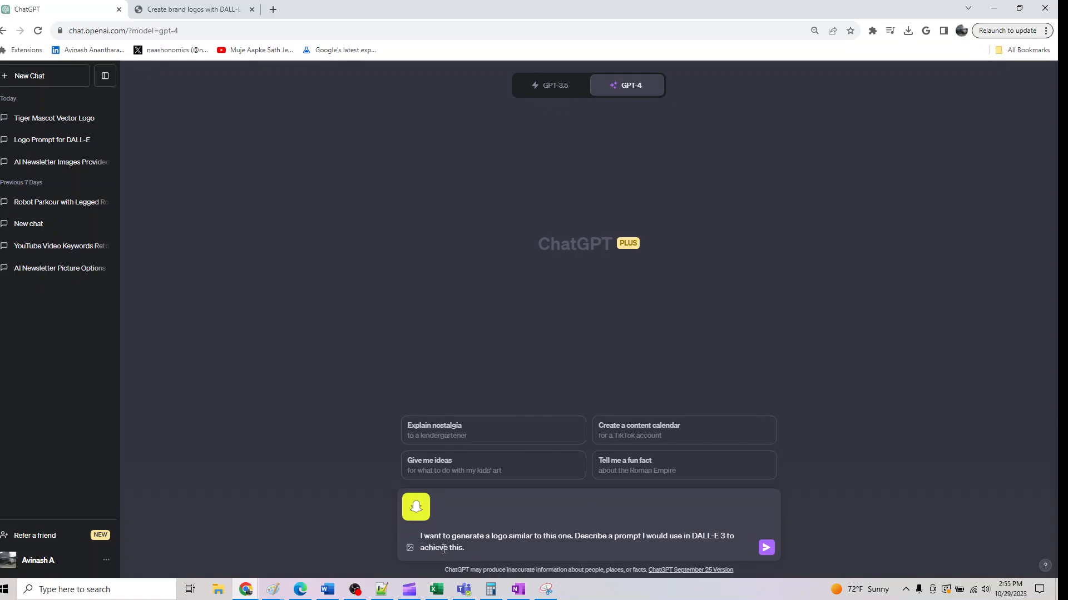
click(765, 547)
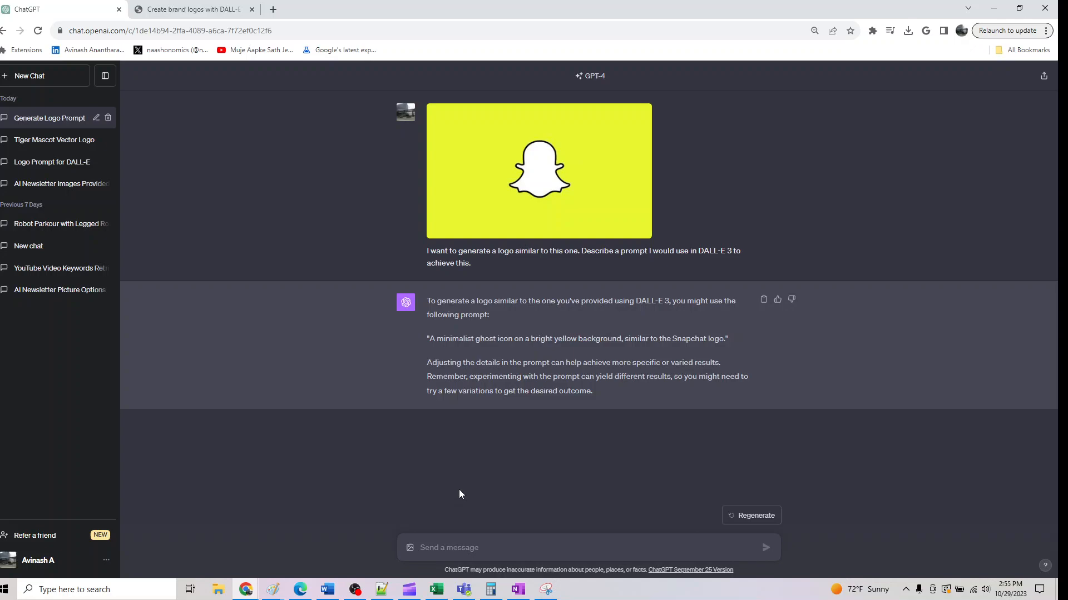
mouse_move(456, 495)
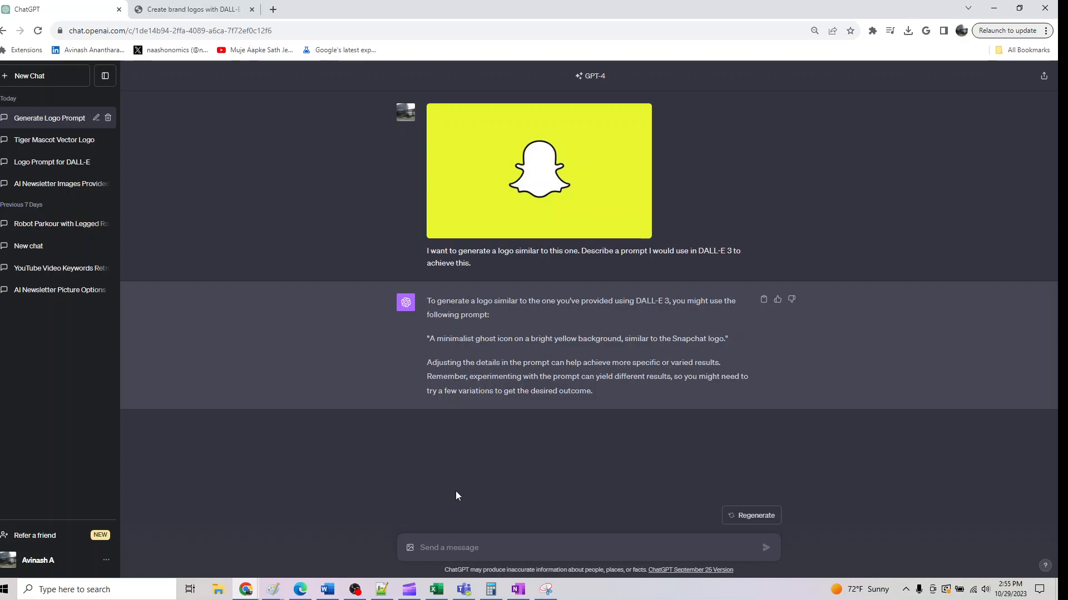
mouse_move(687, 354)
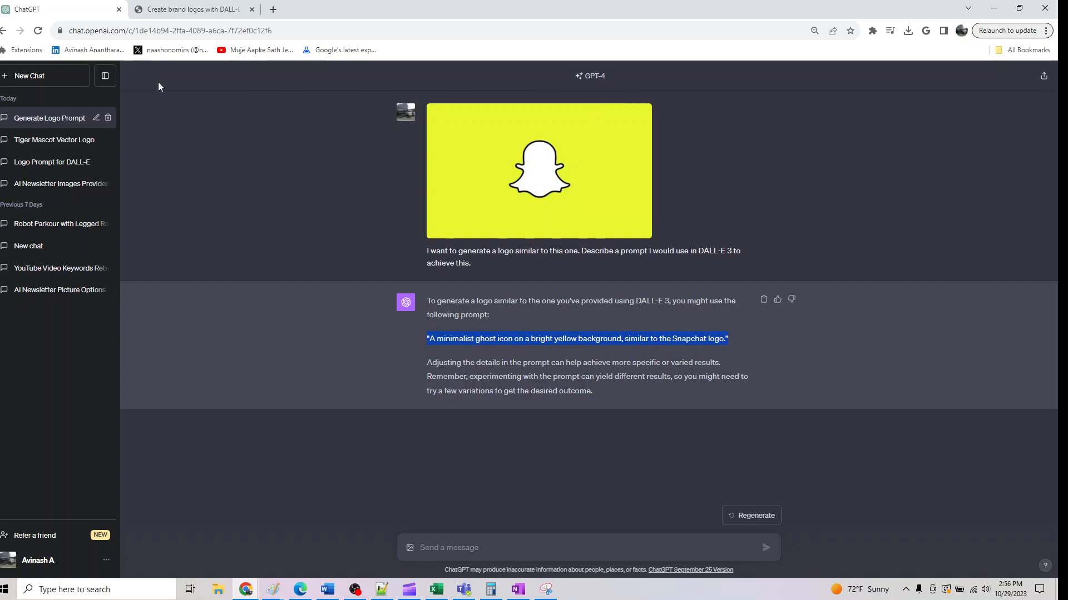
Start a new chat for DALL-E 3 image generation
click(44, 76)
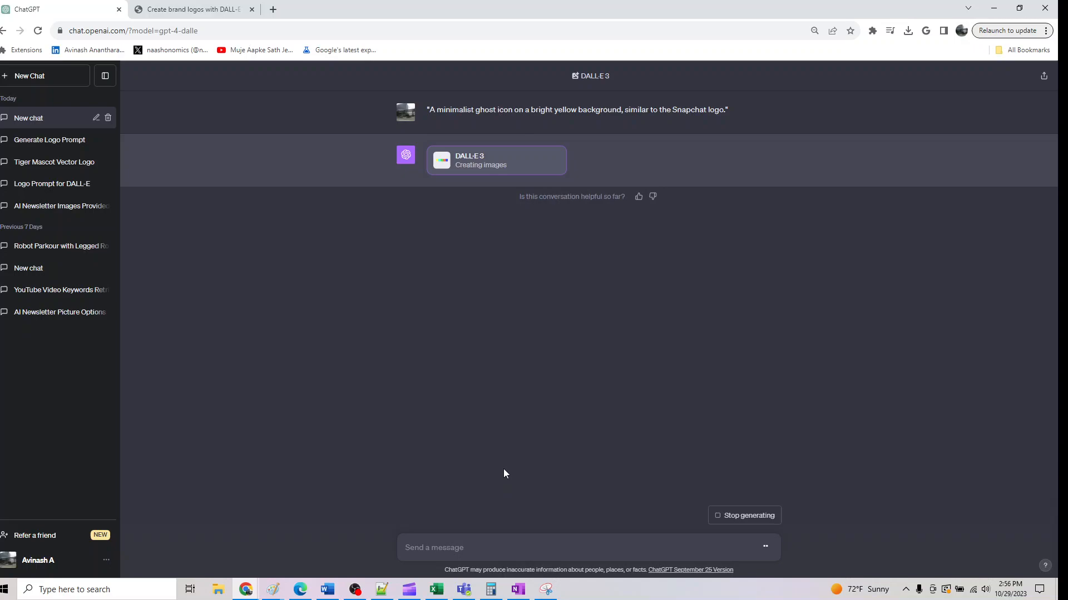
mouse_move(500, 467)
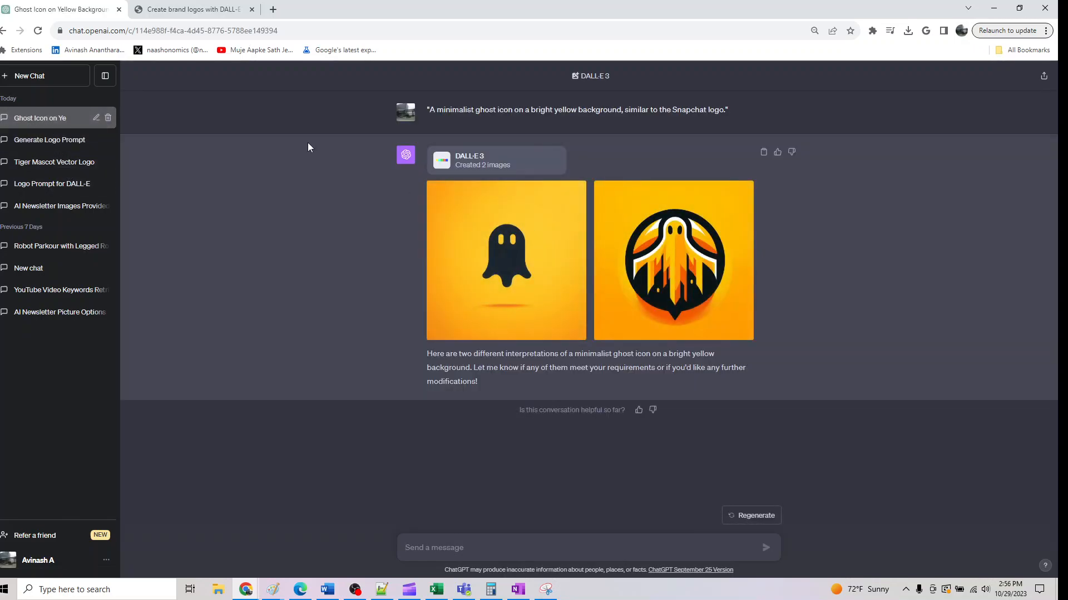
Scroll the guide to the 'Type of Logo' page and select the lettermark prompt
click(191, 9)
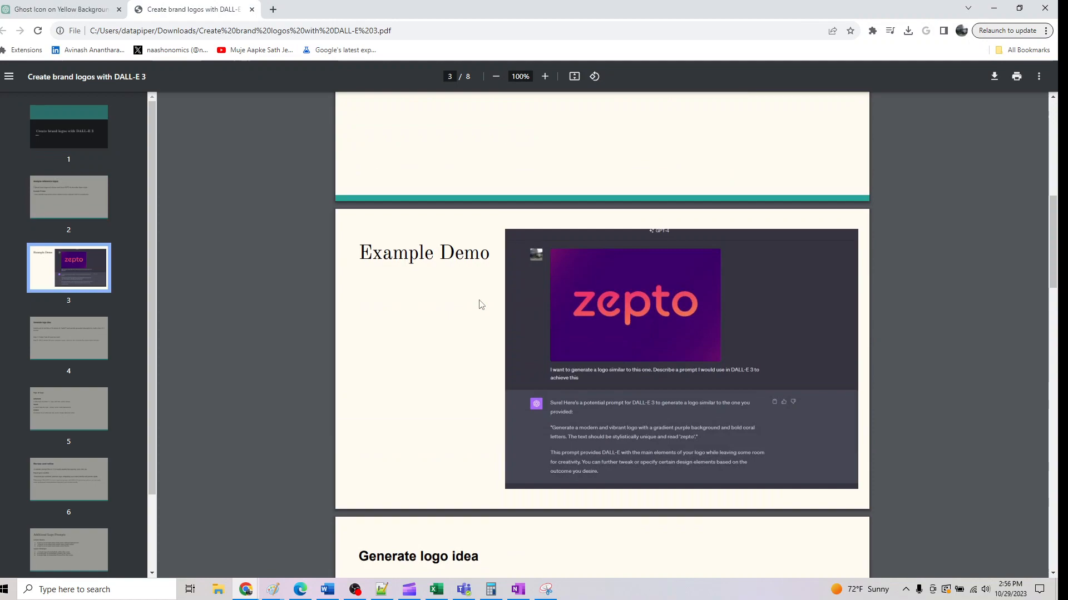
mouse_move(786, 446)
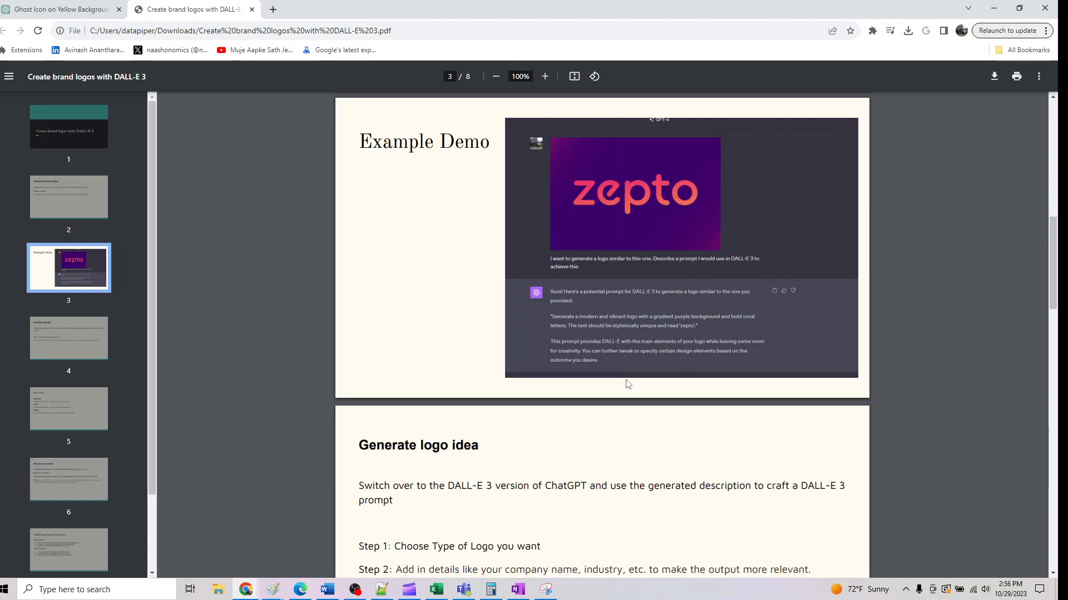
scroll(down, 3)
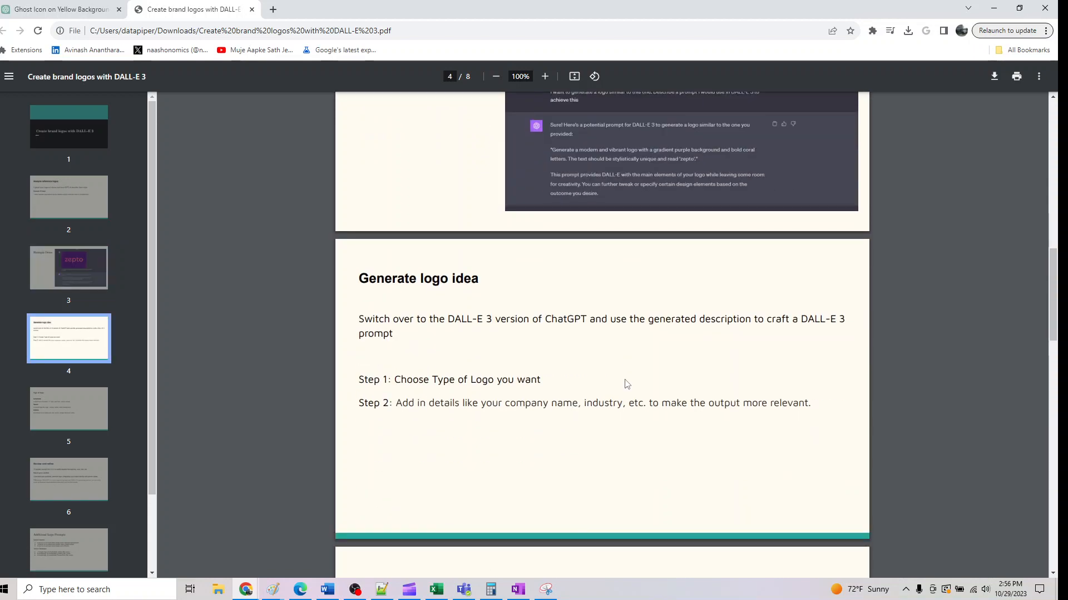
click(61, 9)
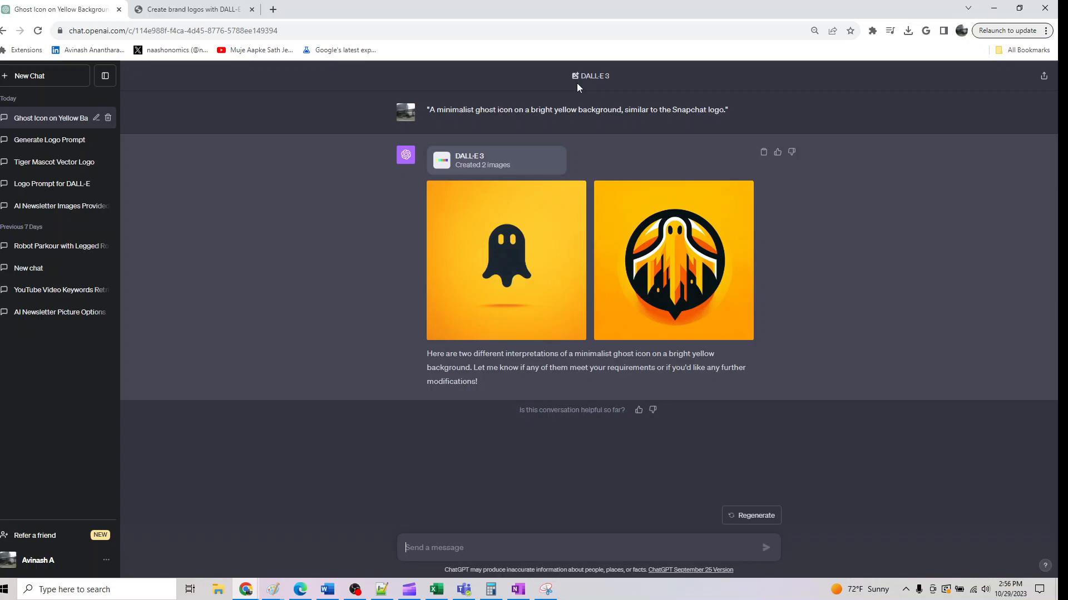
click(191, 9)
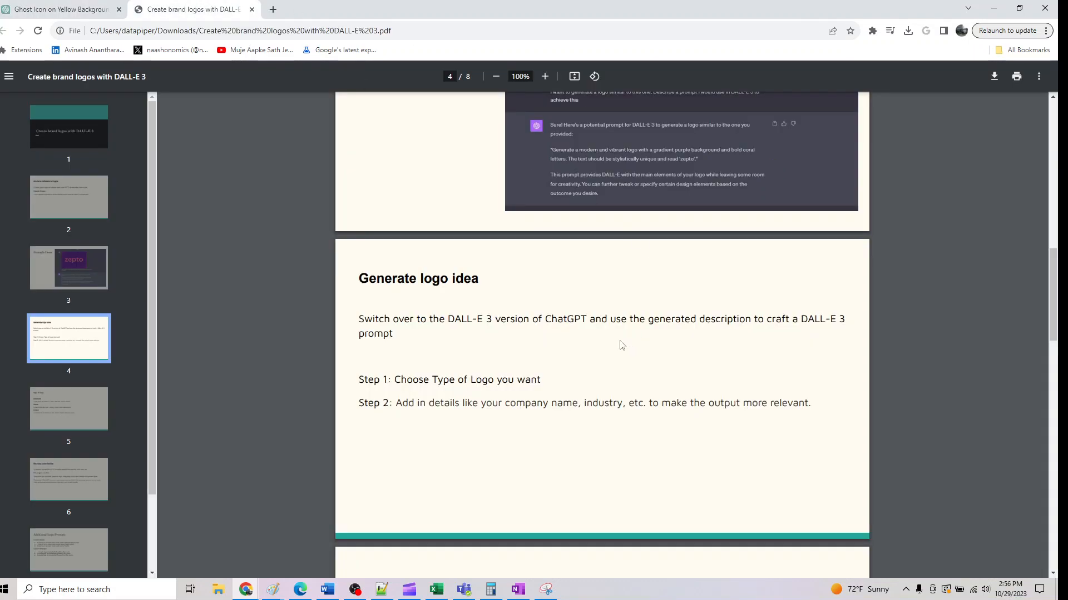
mouse_move(688, 341)
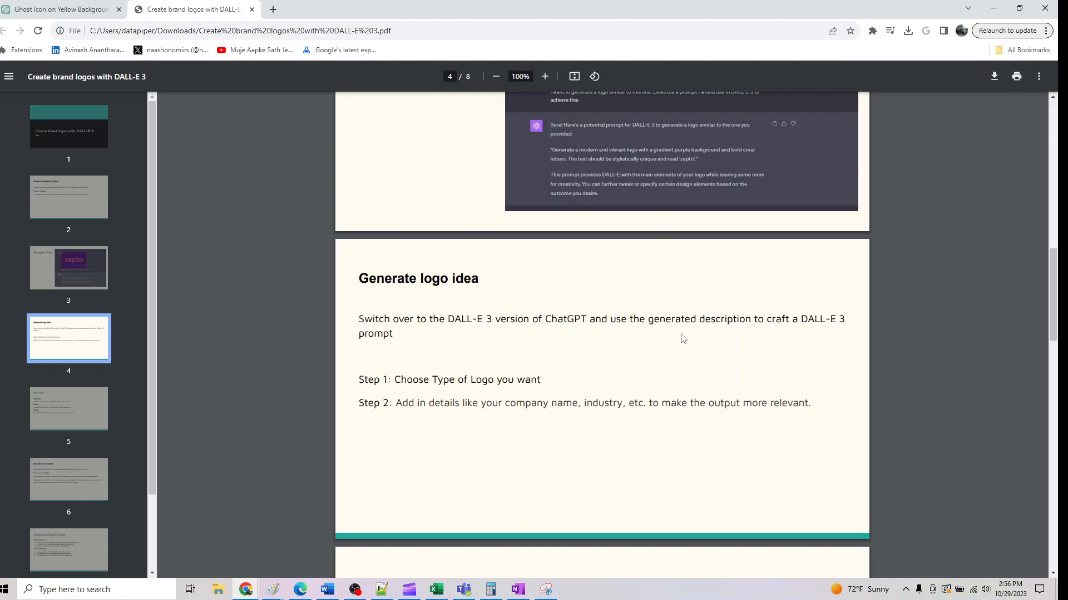
mouse_move(524, 343)
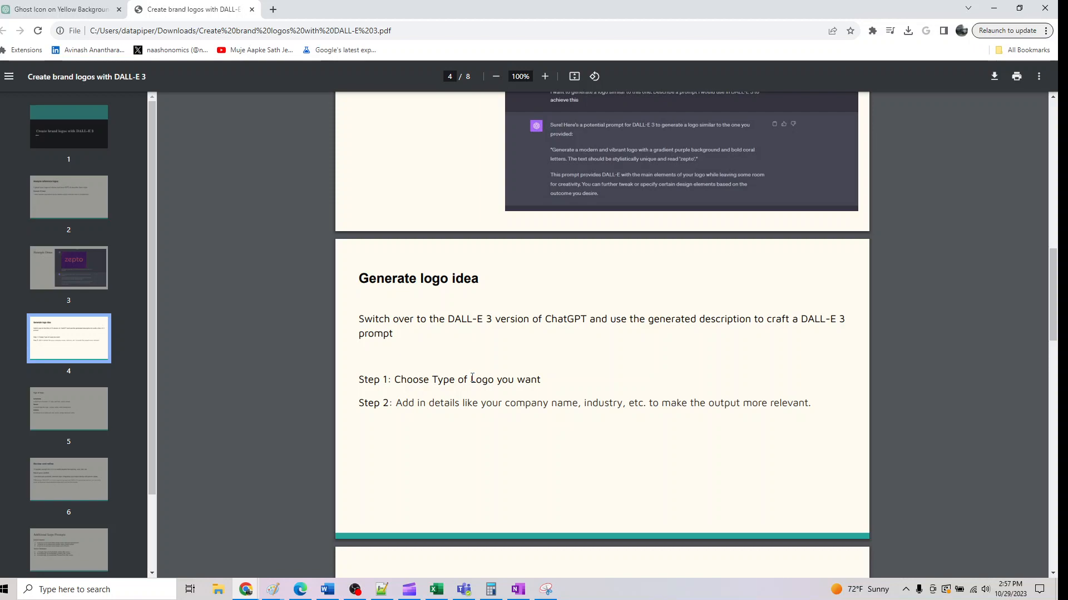
mouse_move(173, 49)
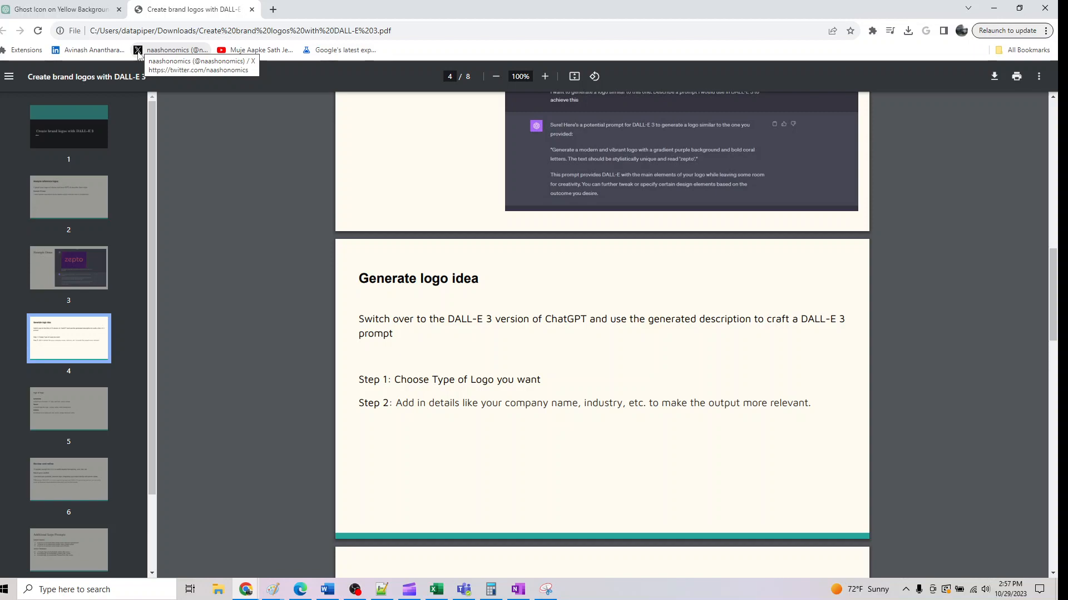
mouse_move(147, 66)
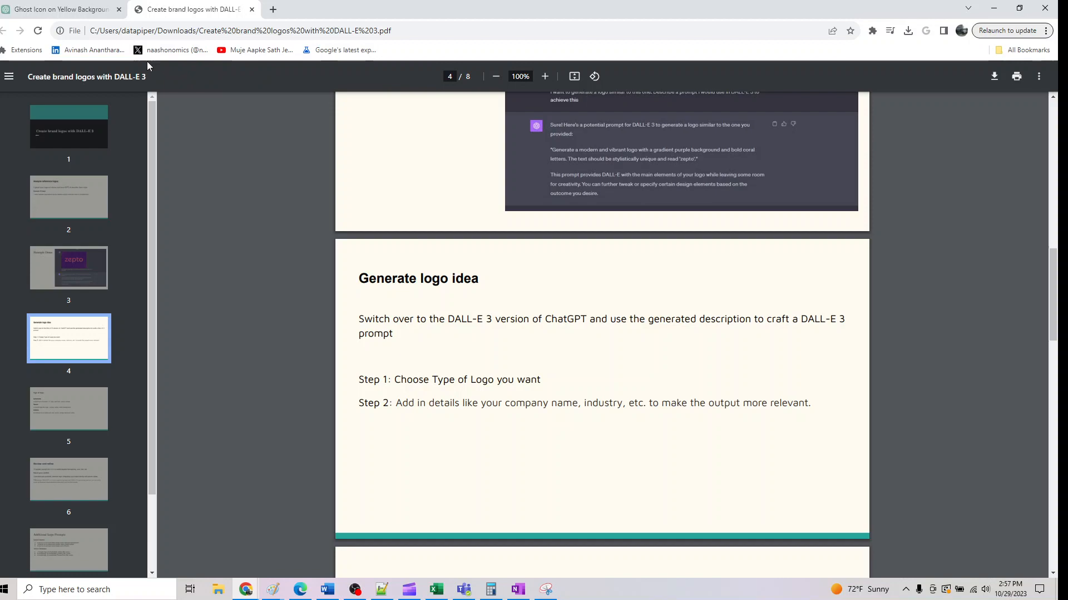
scroll(down, 3)
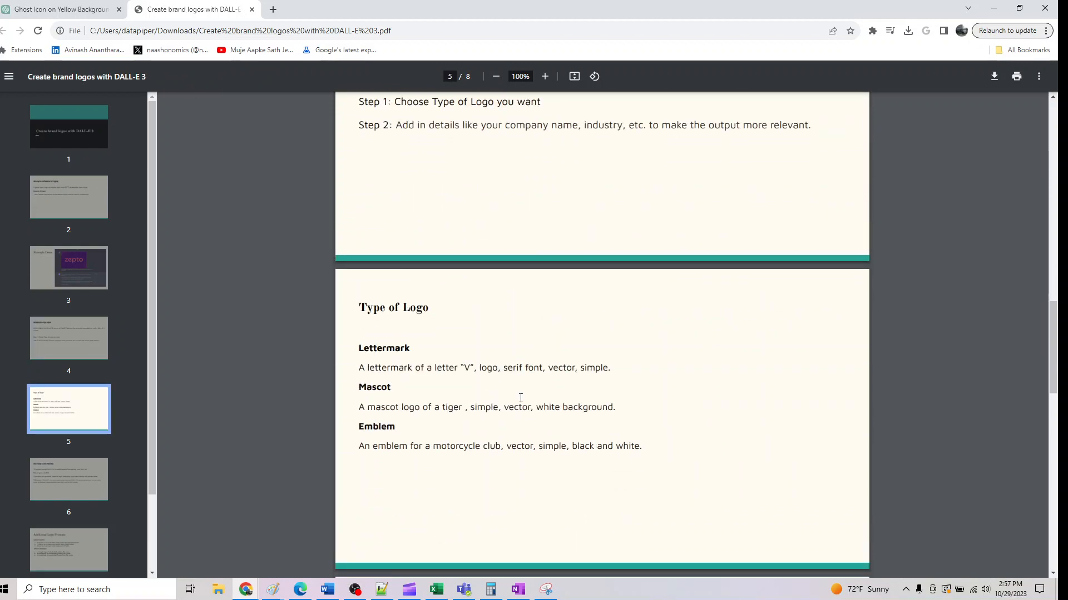
mouse_move(624, 406)
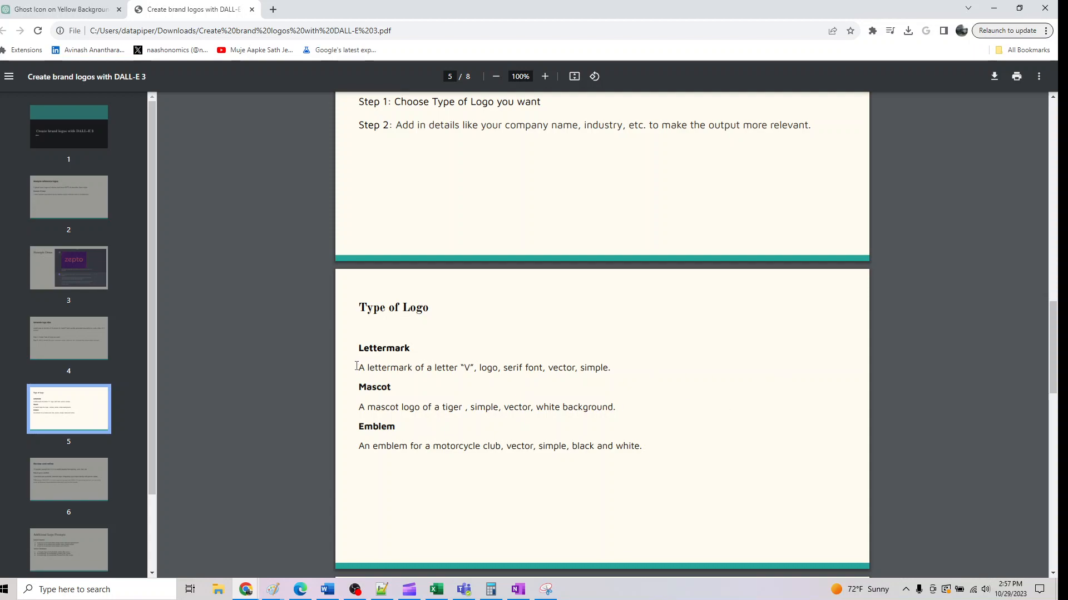
drag(358, 367, 610, 367)
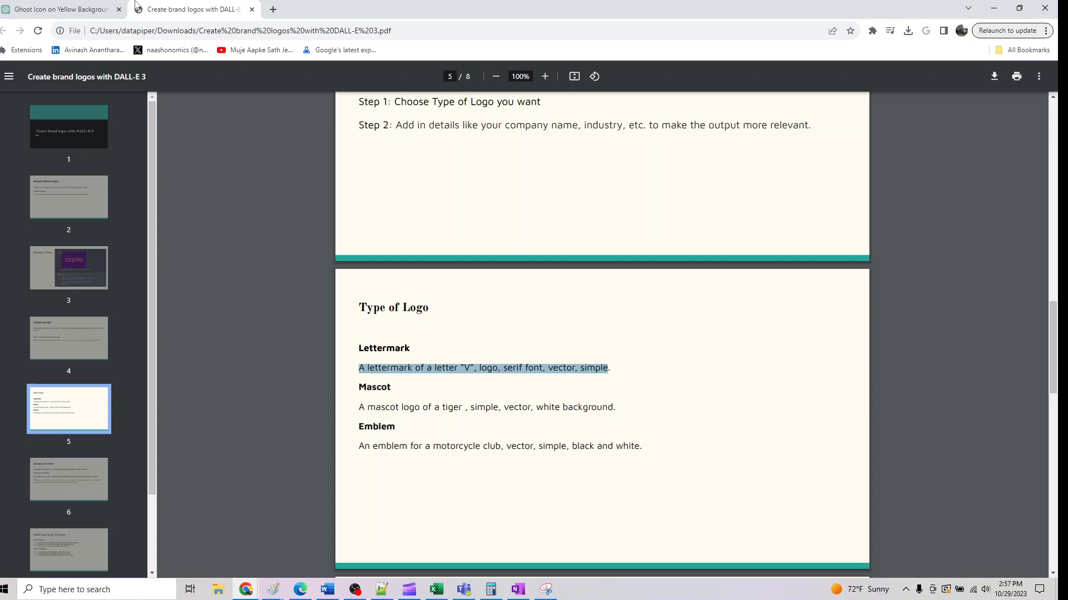
Send the V lettermark logo prompt and view the two generated designs
click(61, 9)
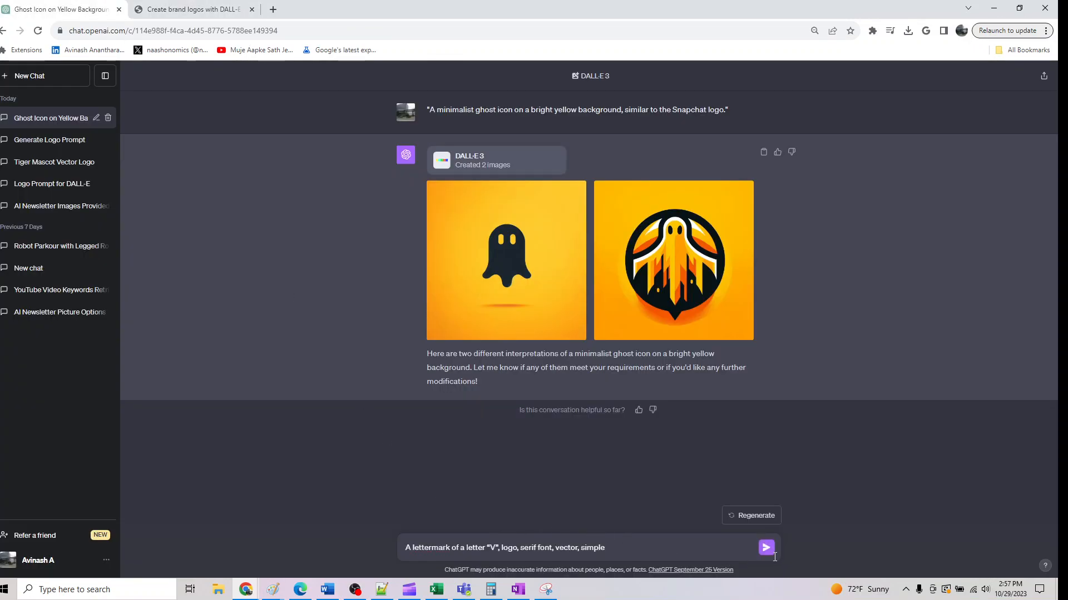
click(765, 547)
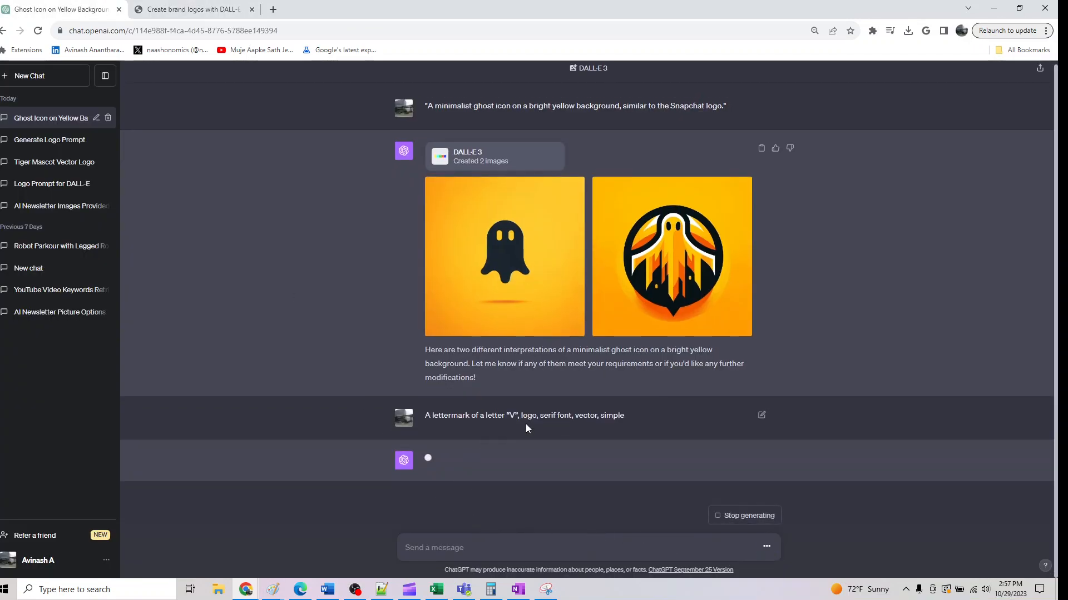
mouse_move(558, 419)
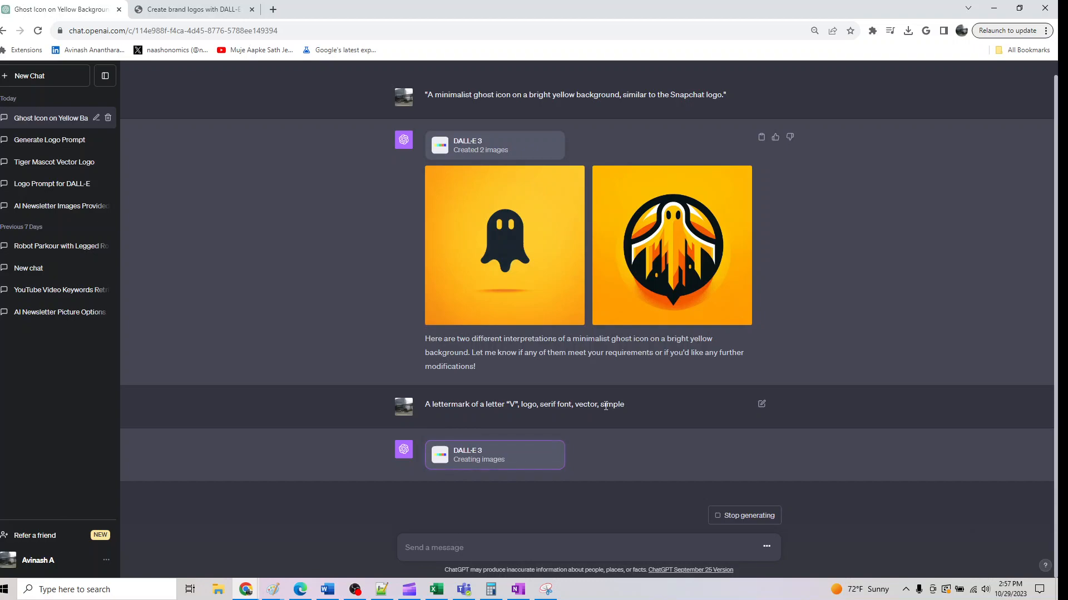
scroll(down, 3)
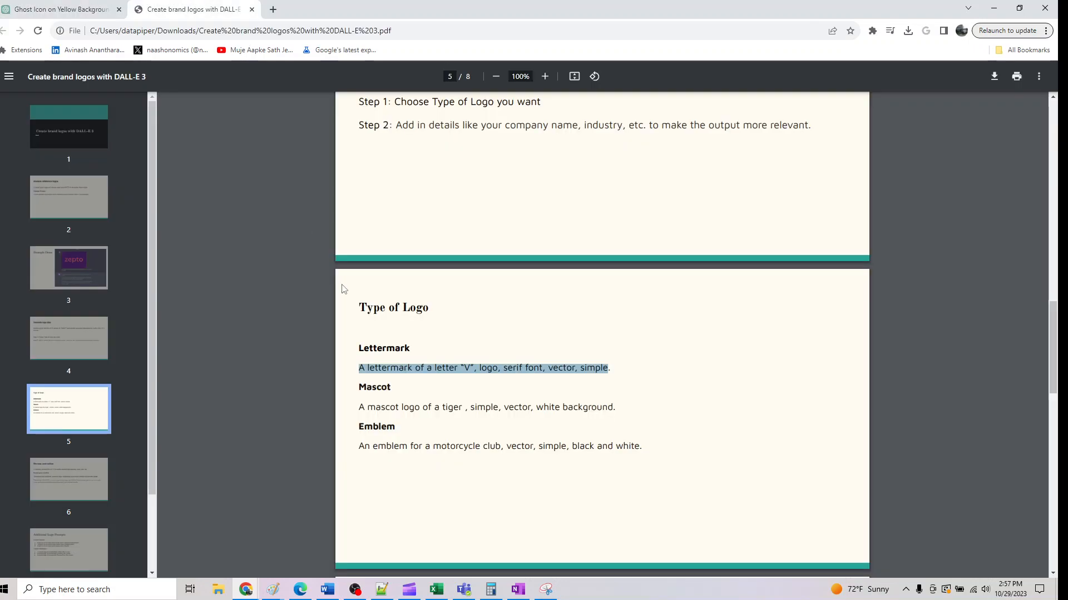
Send 'A mascot logo of a tiger, simple, vector, white background.'
click(485, 407)
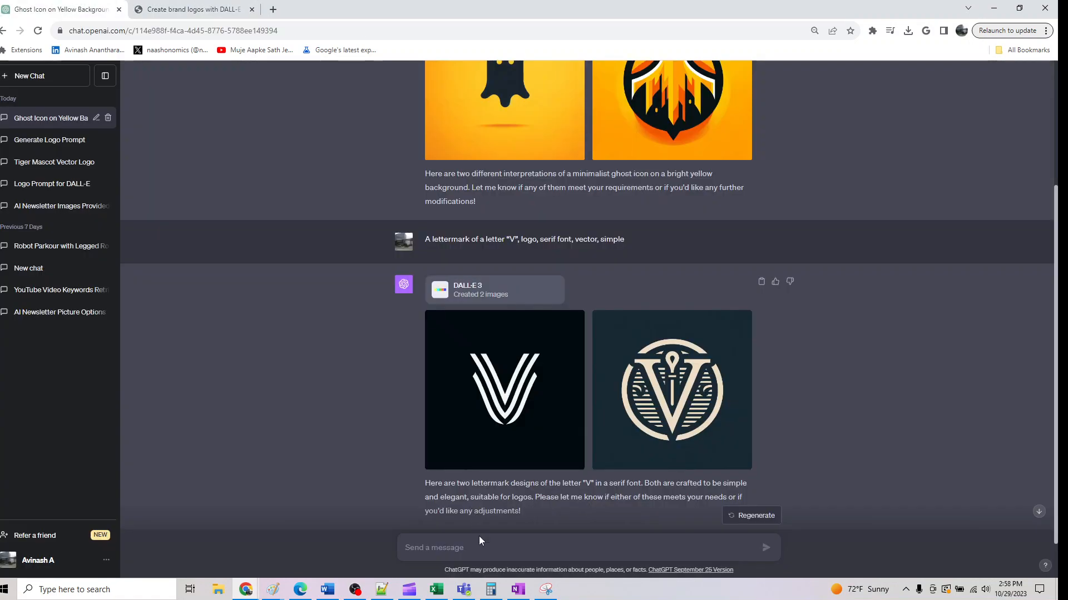
text(A mascot logo of a tiger , simple, vector, white background.)
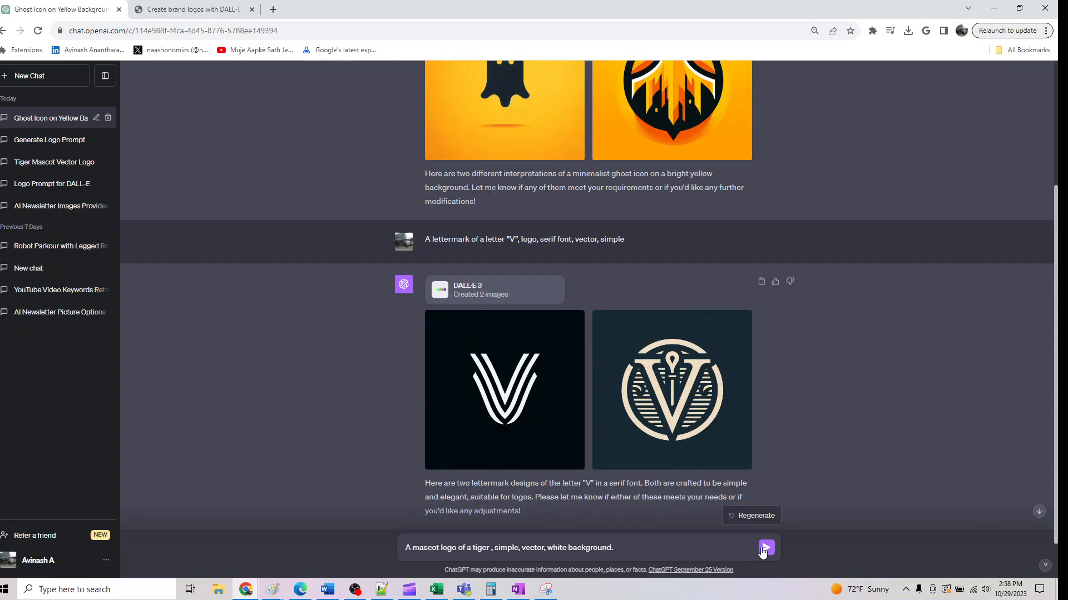
click(765, 547)
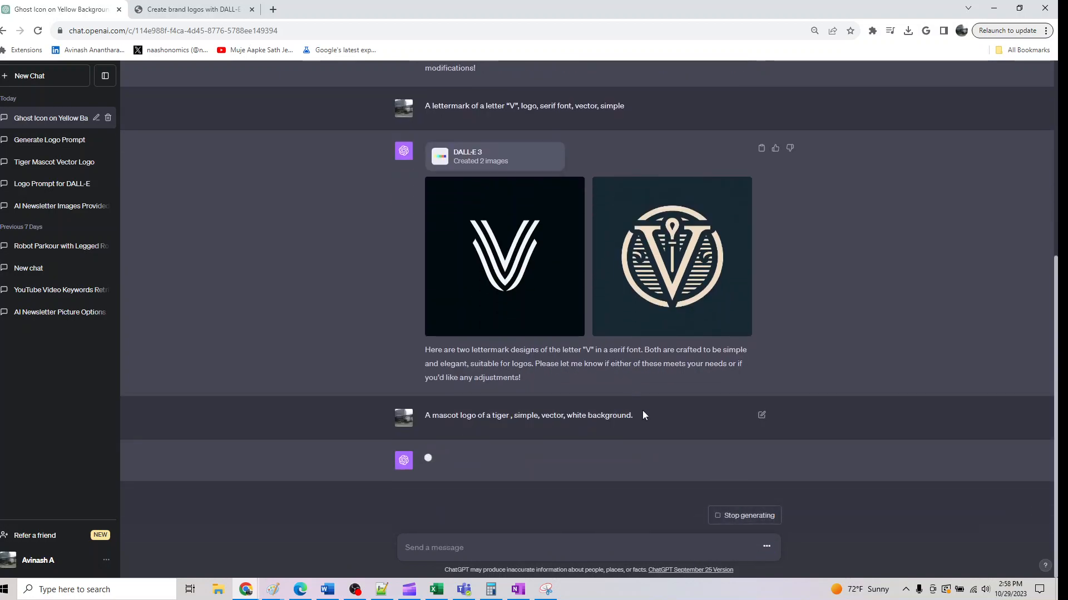
Select the motorcycle-club emblem prompt on the guide's 'Type of Logo' page
click(191, 9)
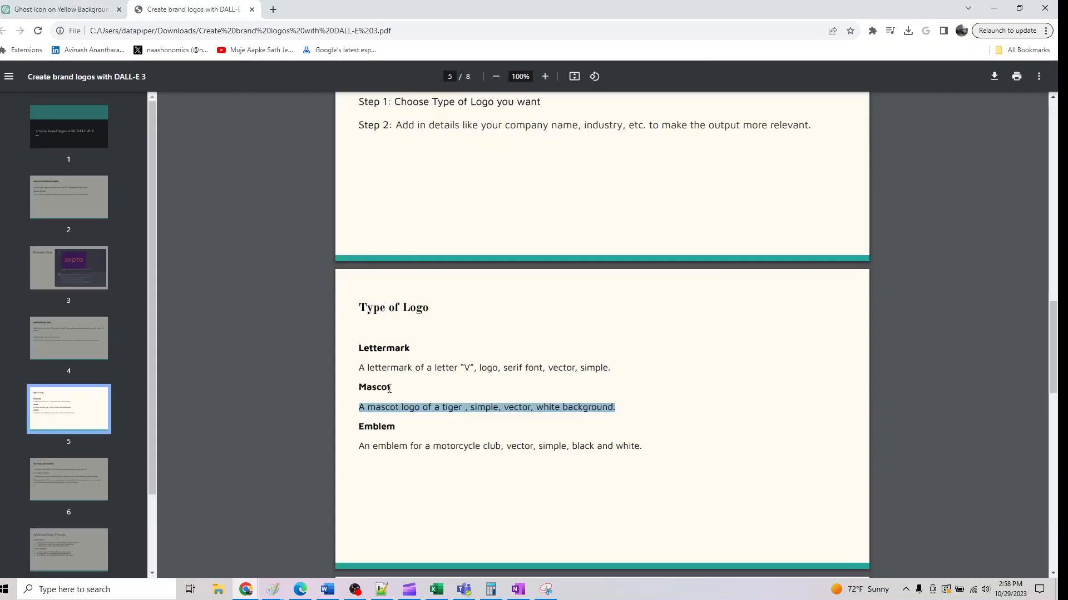
drag(359, 407, 469, 446)
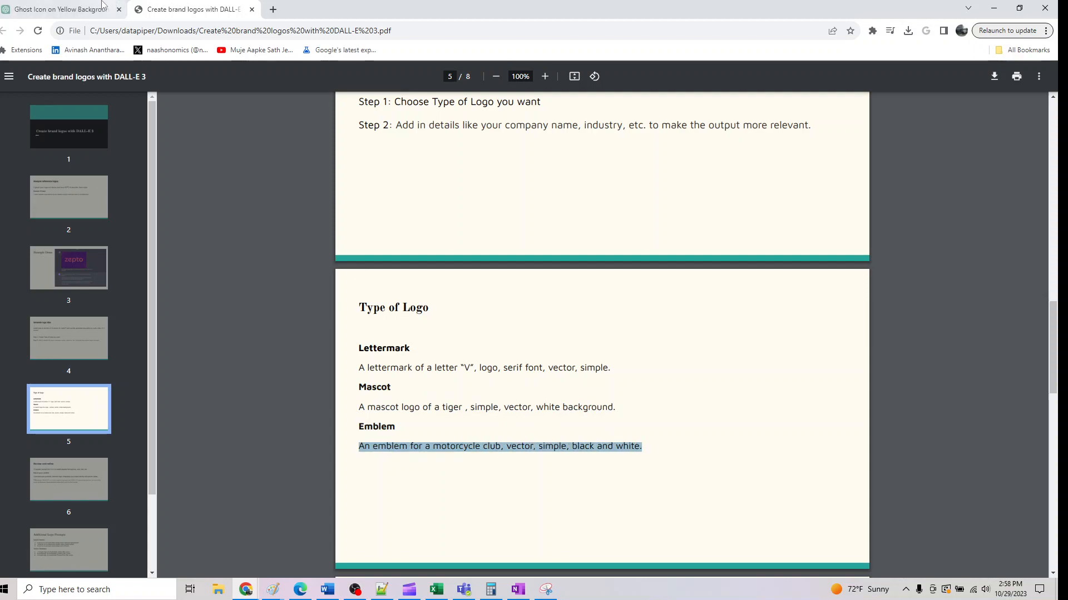
mouse_move(514, 402)
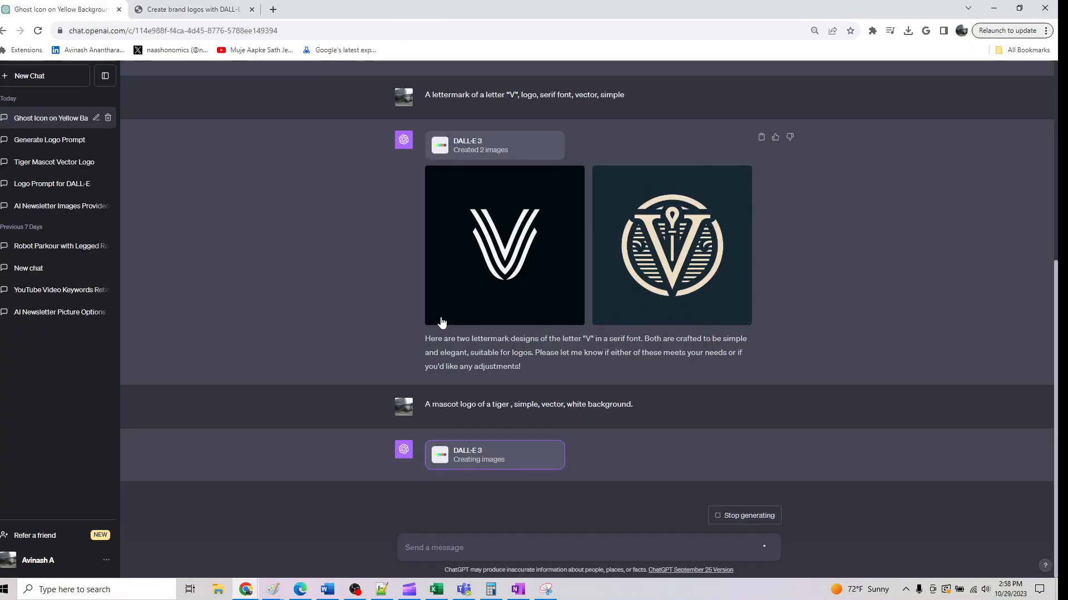
mouse_move(511, 376)
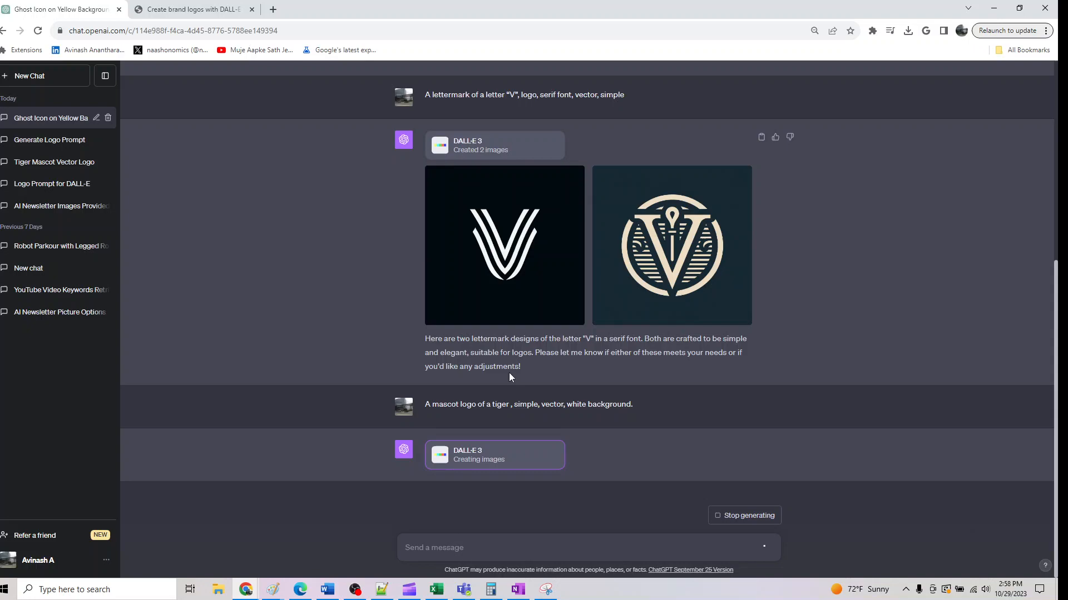
Send 'An emblem for a motorcycle club, vector, simple, black and white.'
text(An emblem for a motorcycle club, vector, simple, black and white.)
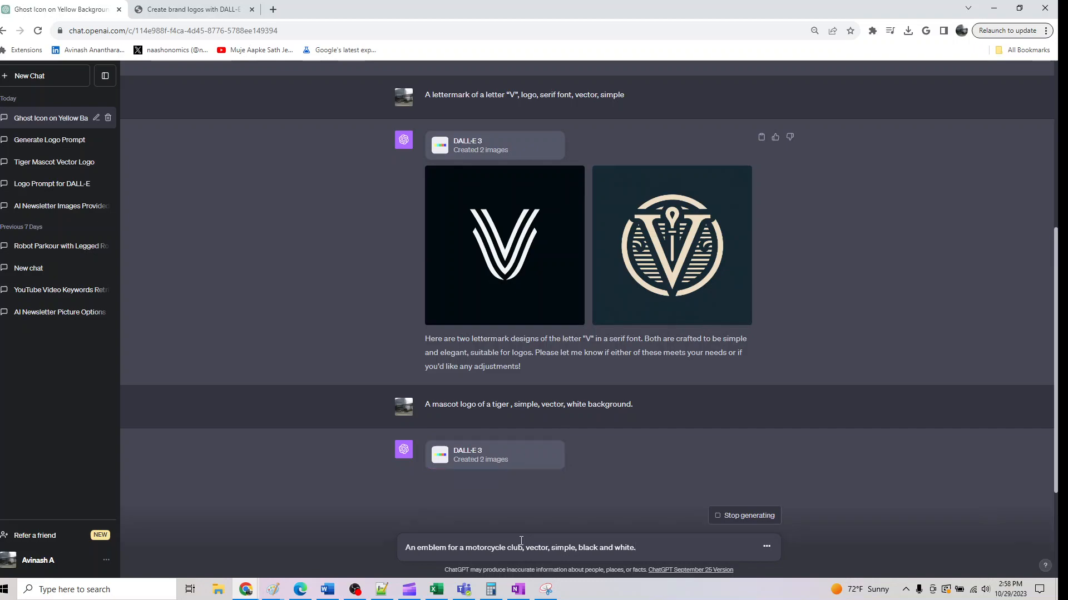
scroll(down, 3)
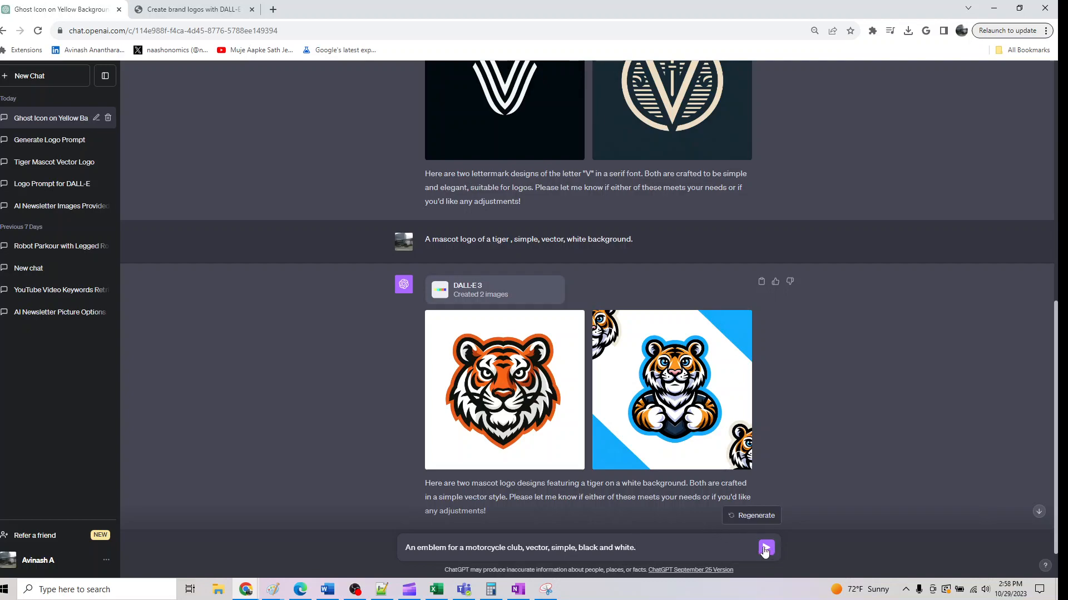
click(765, 547)
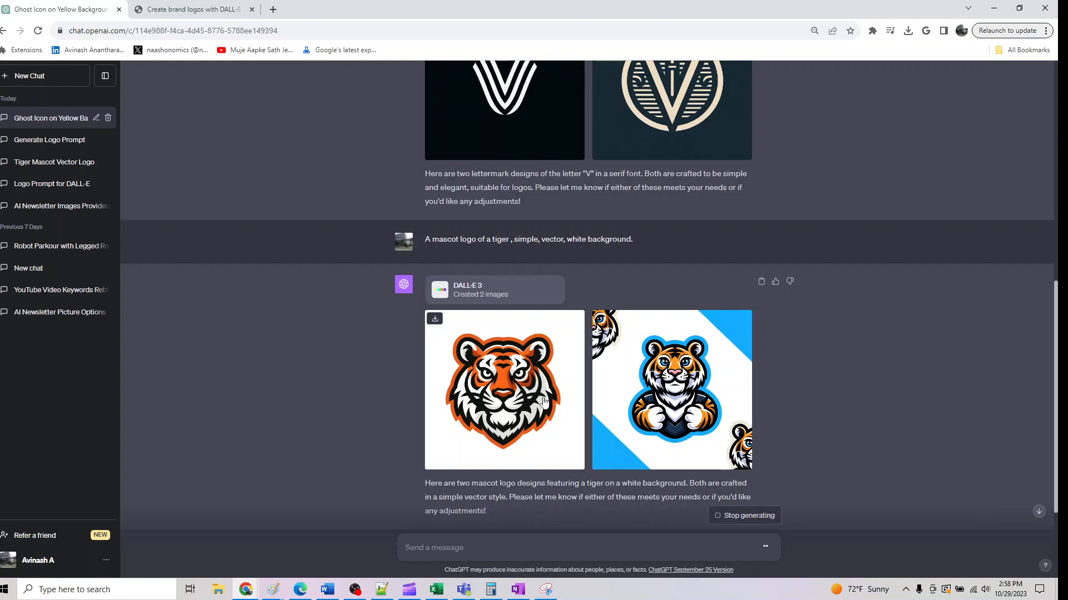
scroll(down, 3)
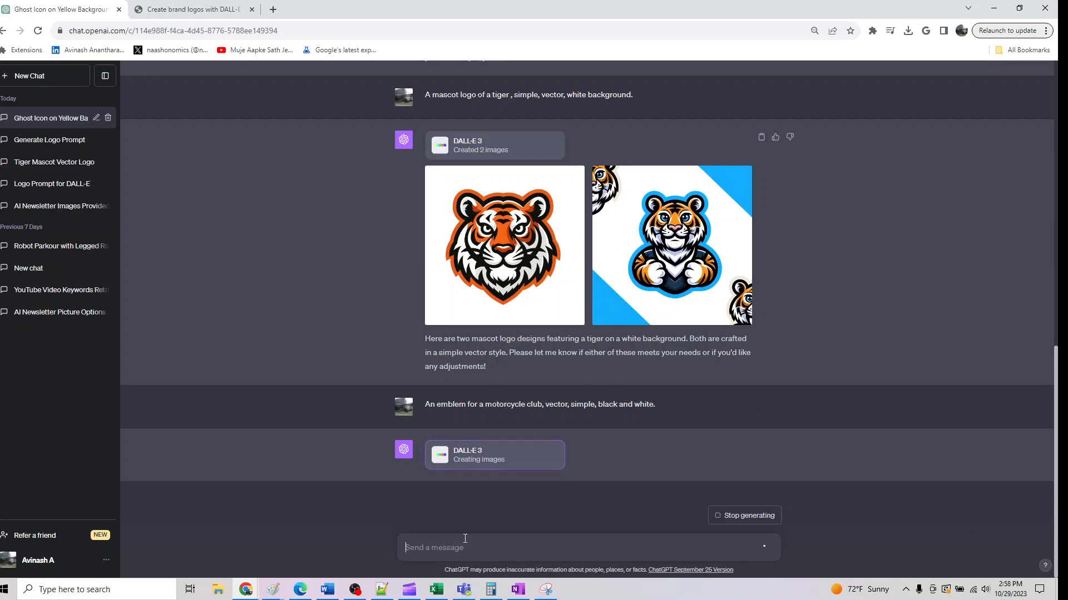
Type that Tiger Analytics provides AI solutions to improve customers' operating margins
text(my company is t)
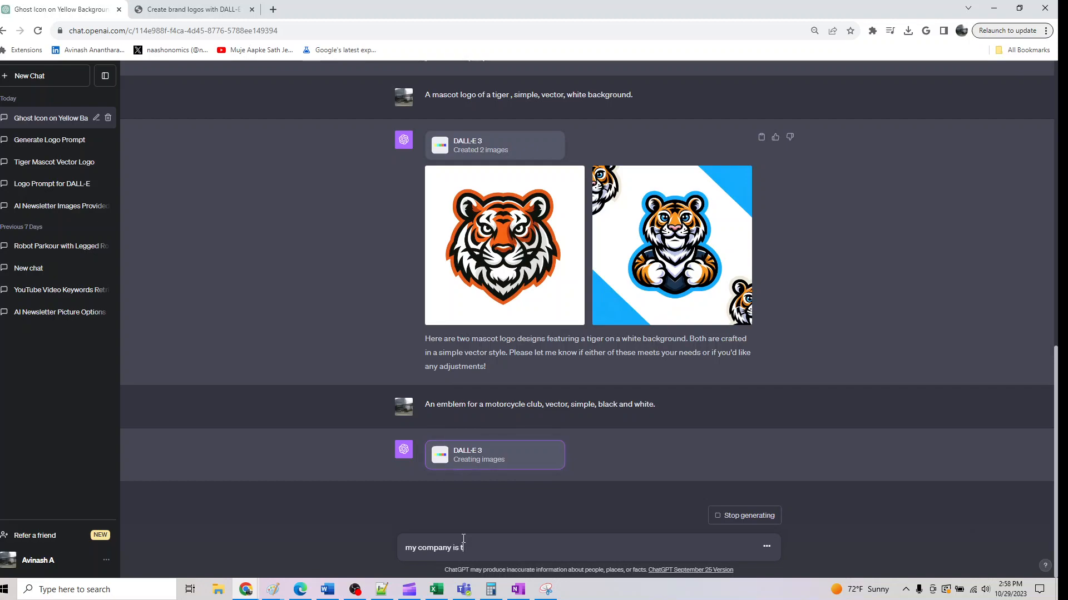
text(iger)
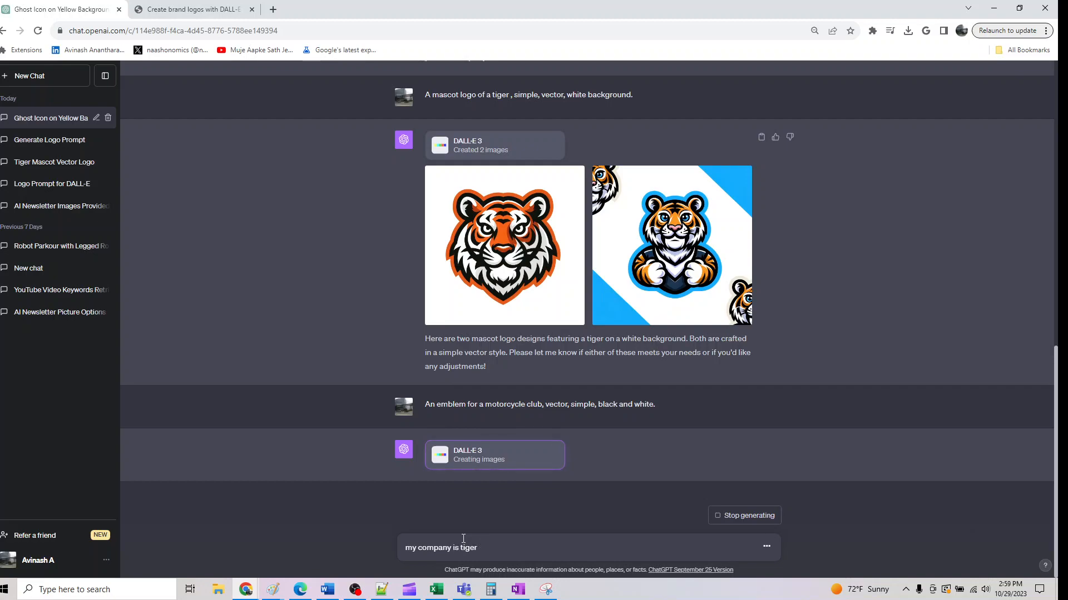
text(analytics)
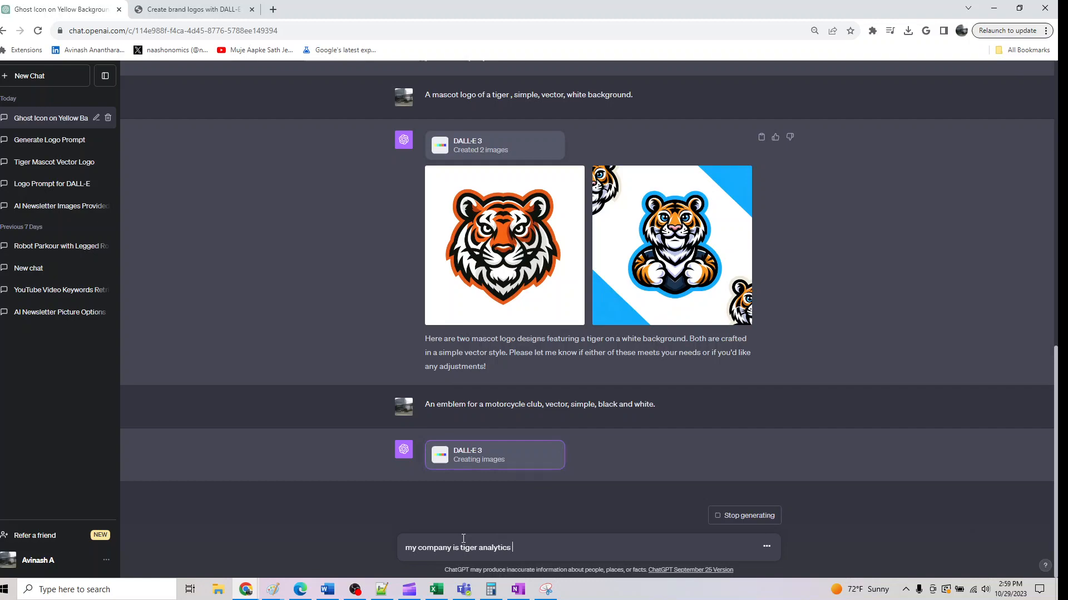
text(which)
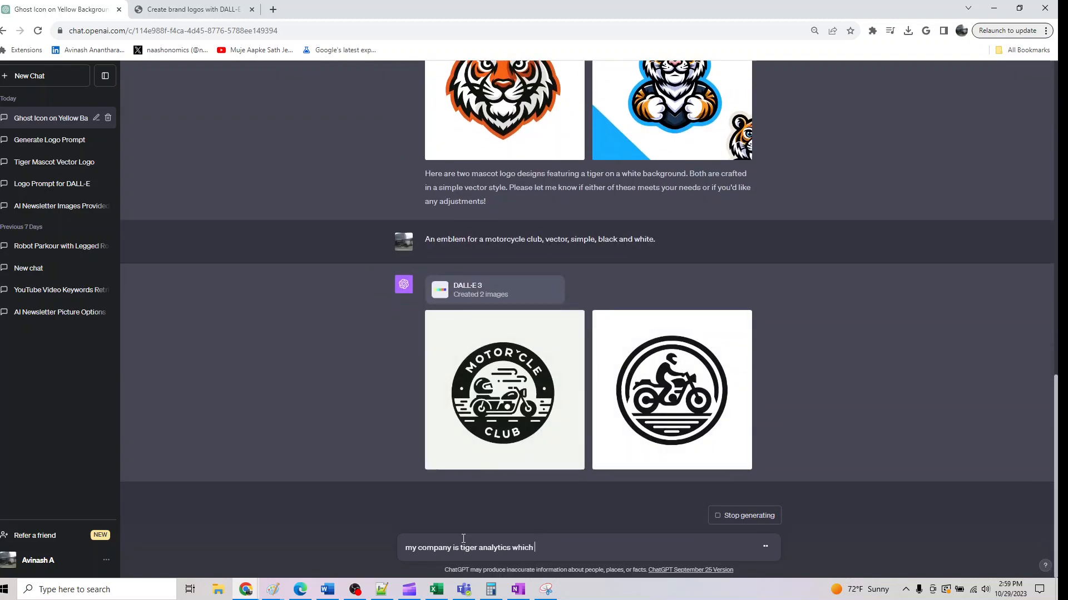
text(provides)
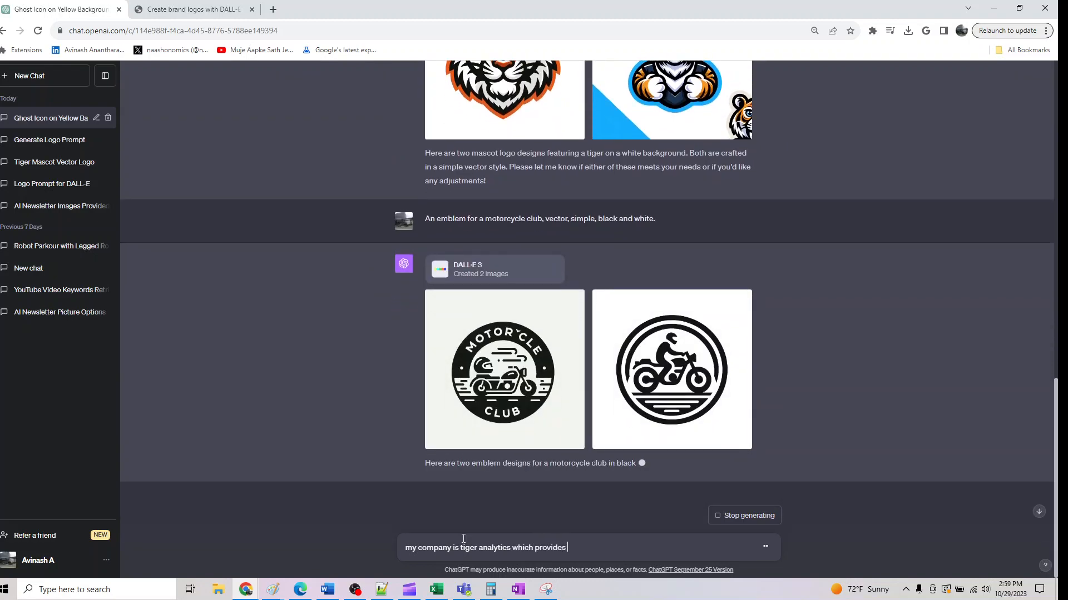
text(AI solutions to cus)
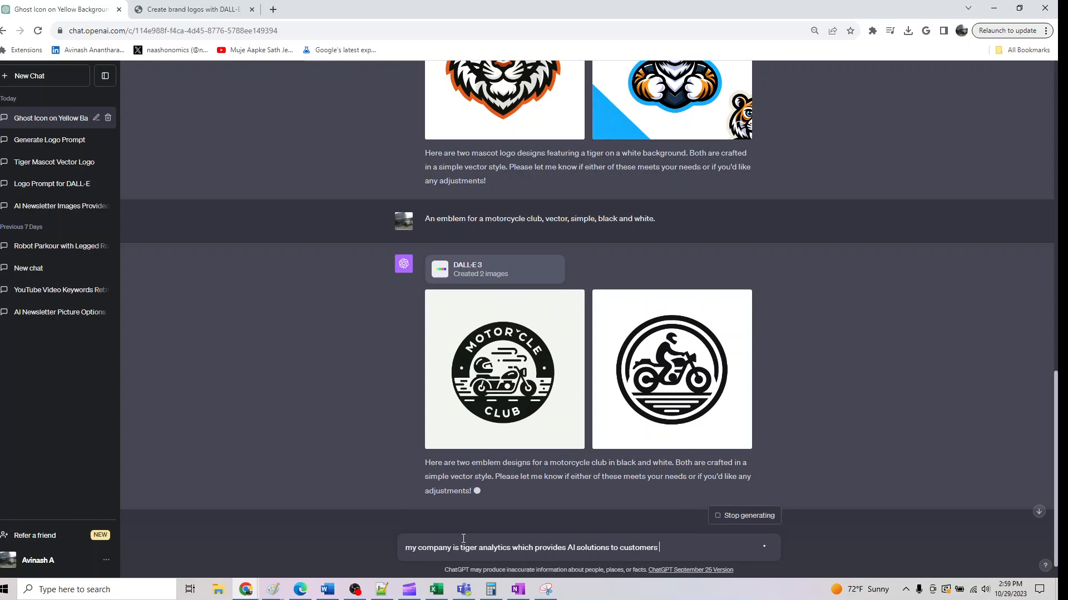
text(to)
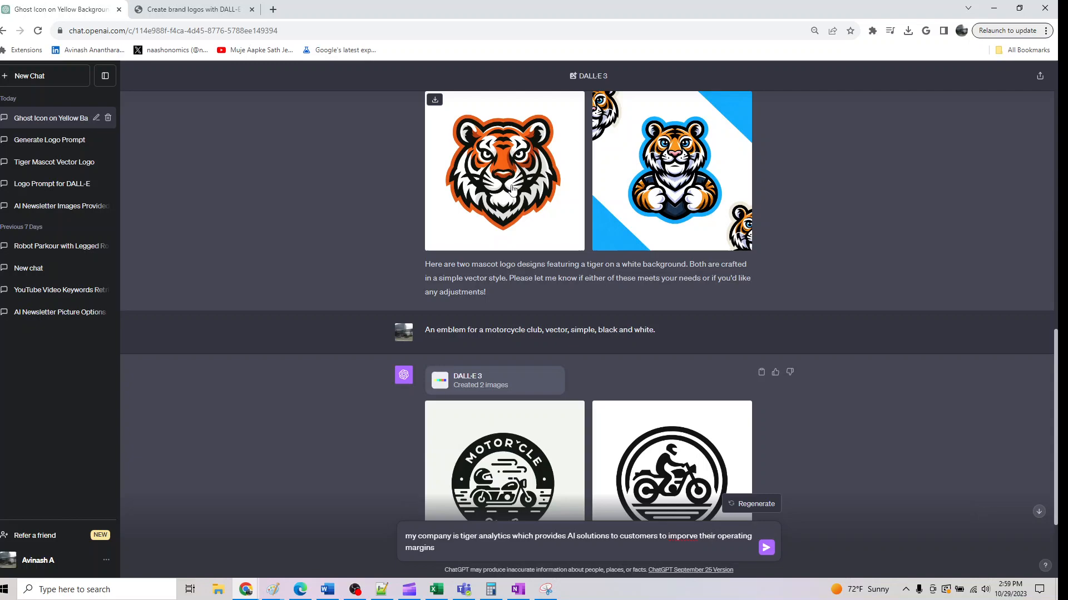
Copy the friendly tiger mascot image's full prompt from the image viewer
click(671, 170)
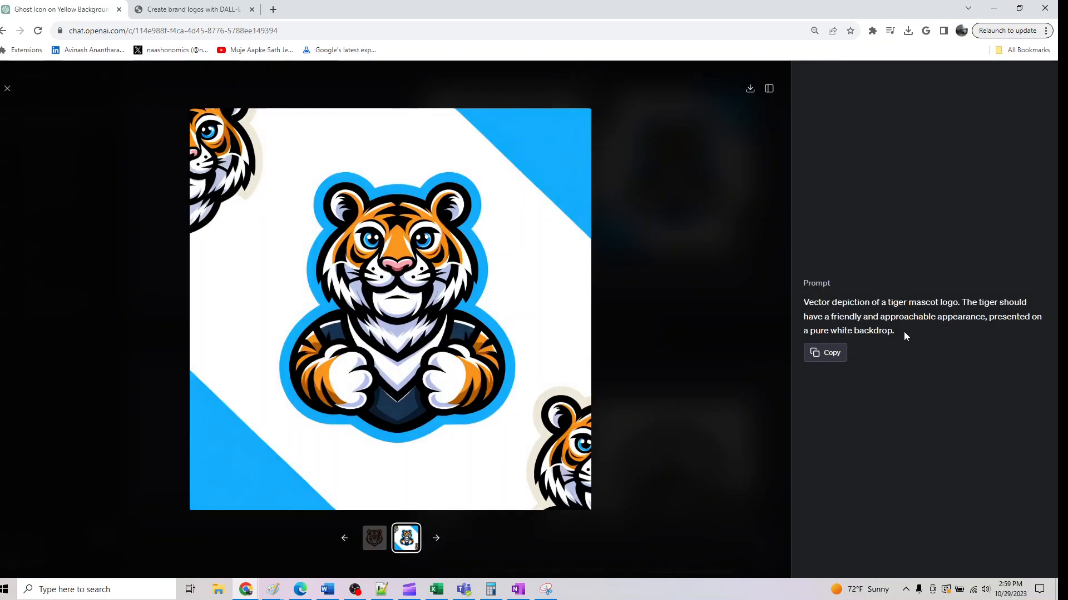
drag(803, 303, 894, 331)
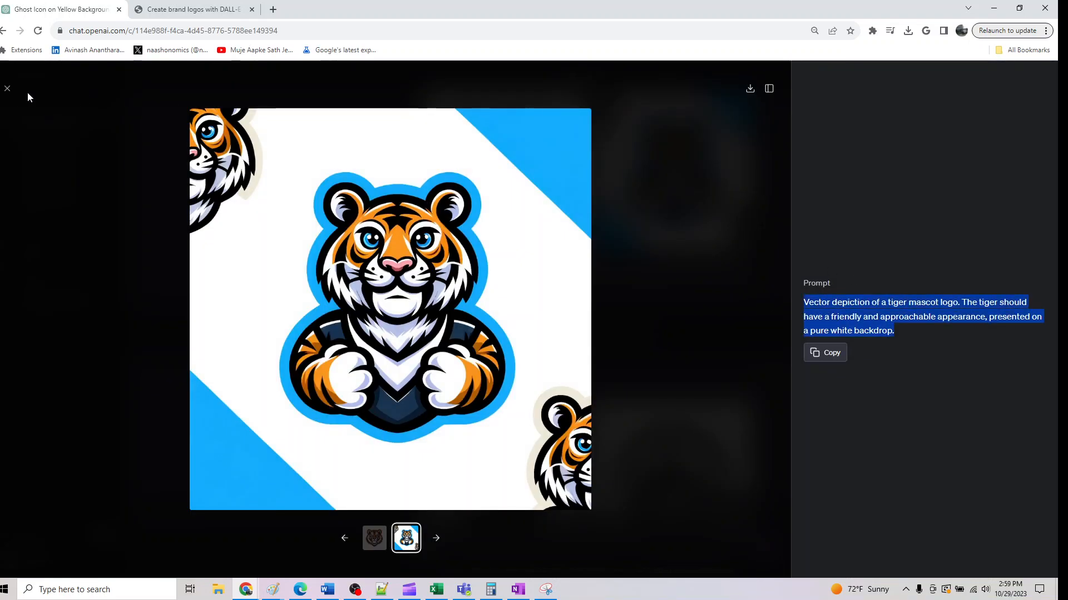
click(8, 88)
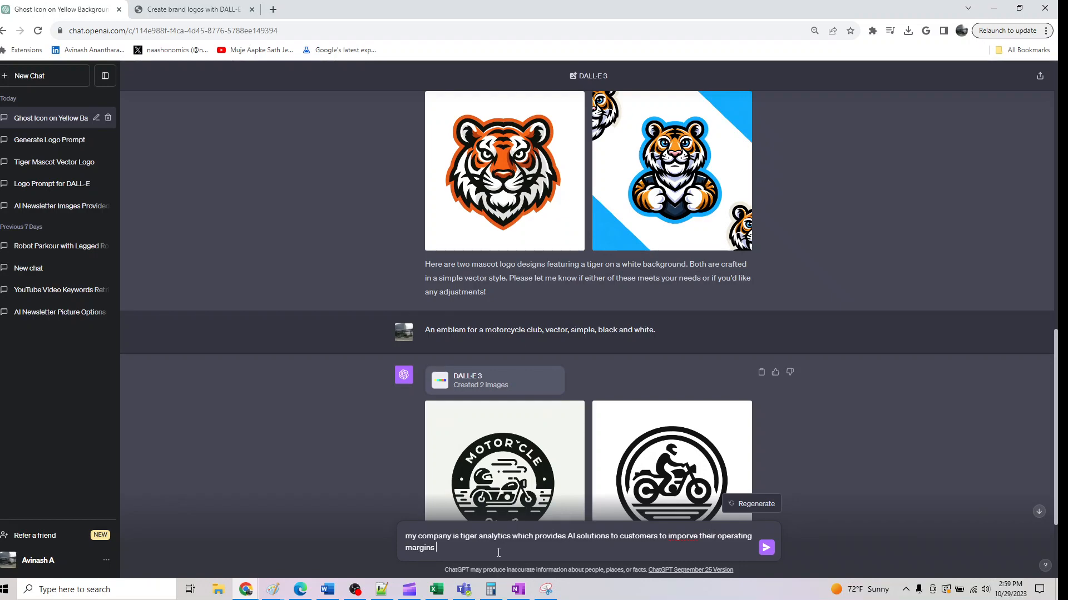
Ask to enhance the pasted mascot prompt with the provided company information
text(can you)
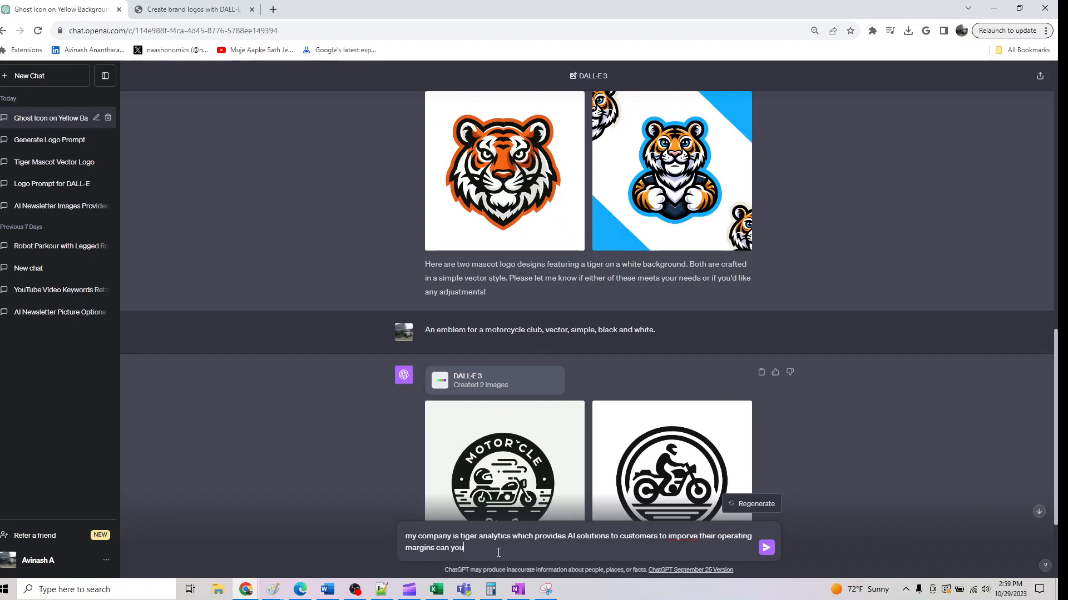
text(enchance this prompt with addition)
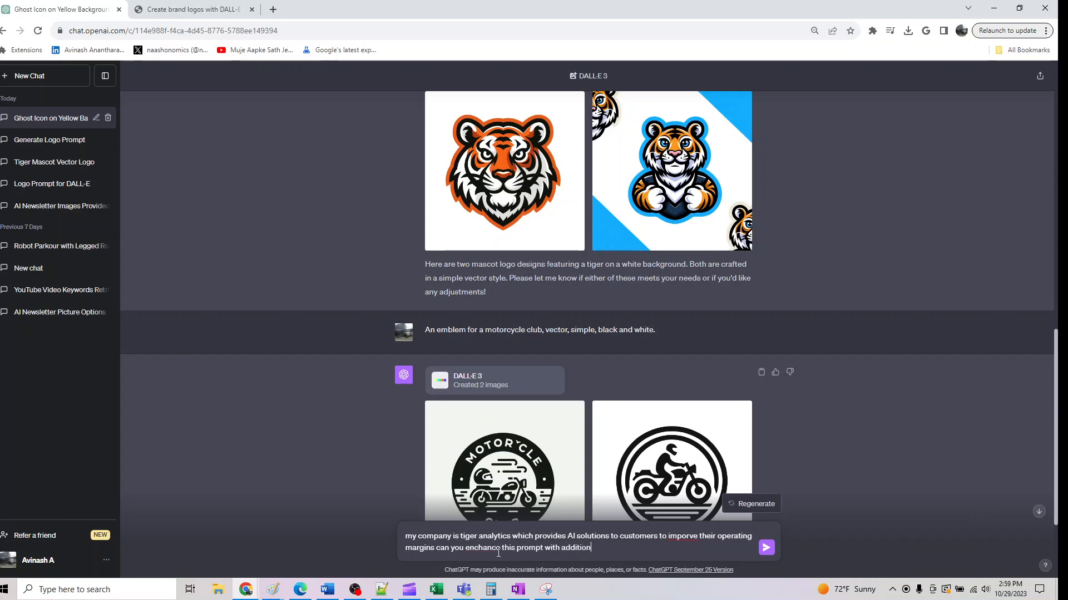
text(al informa)
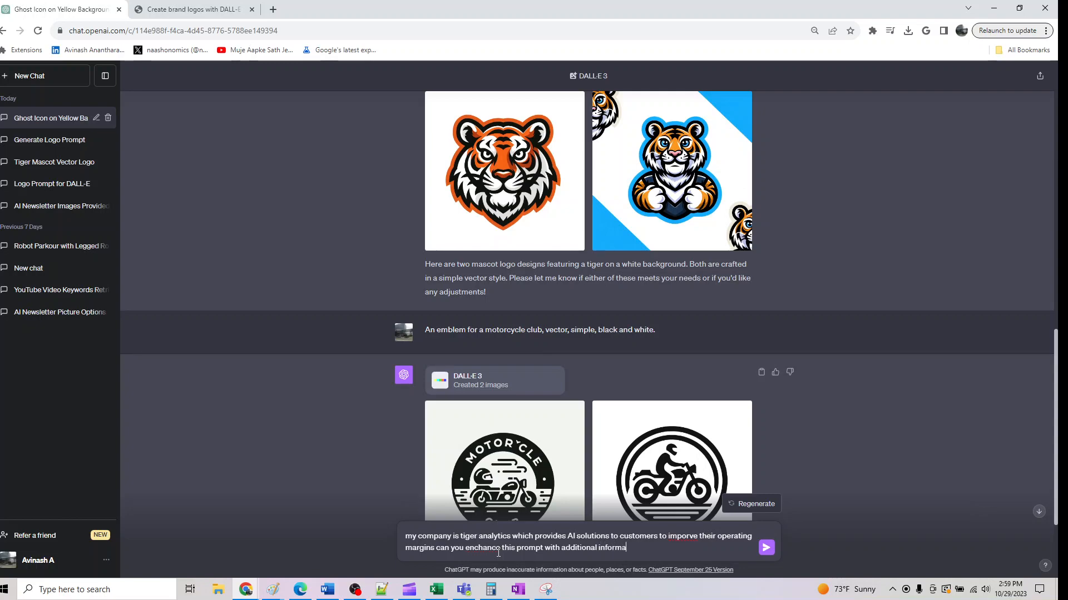
text(tion provud)
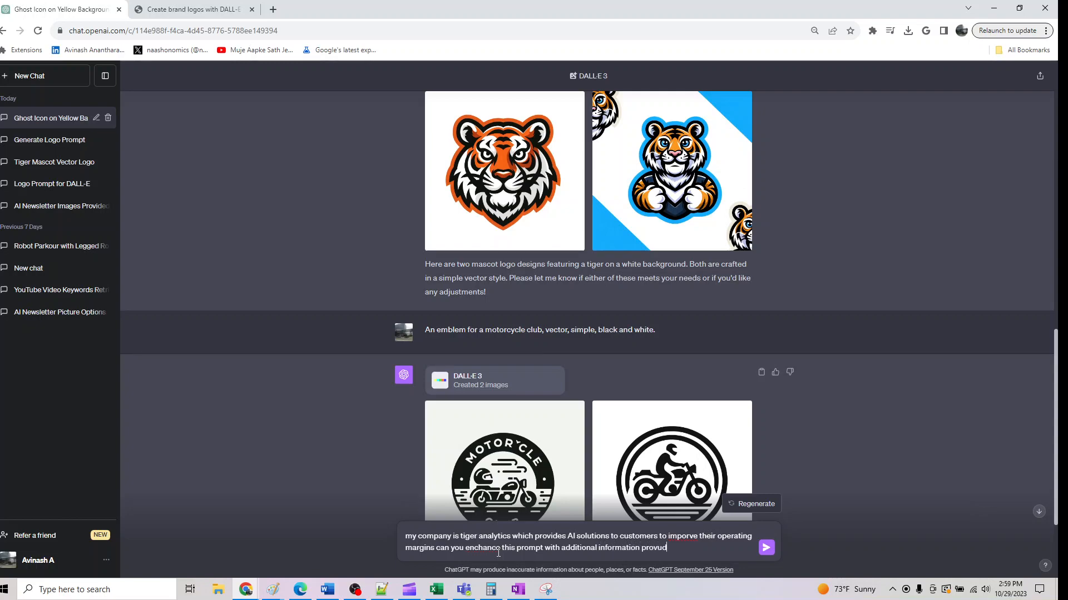
right_click(679, 511)
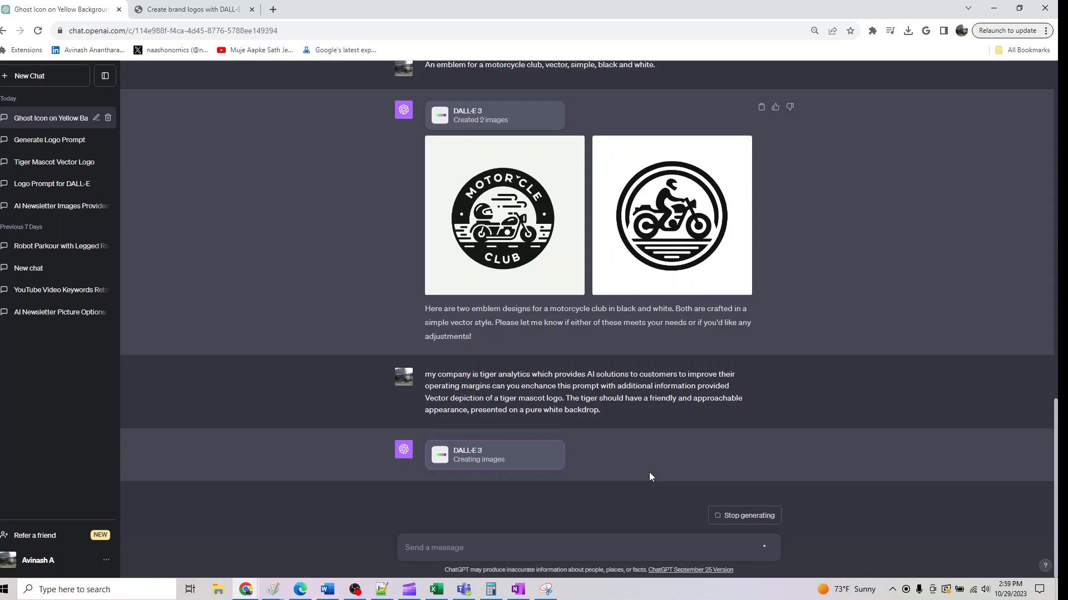
mouse_move(645, 478)
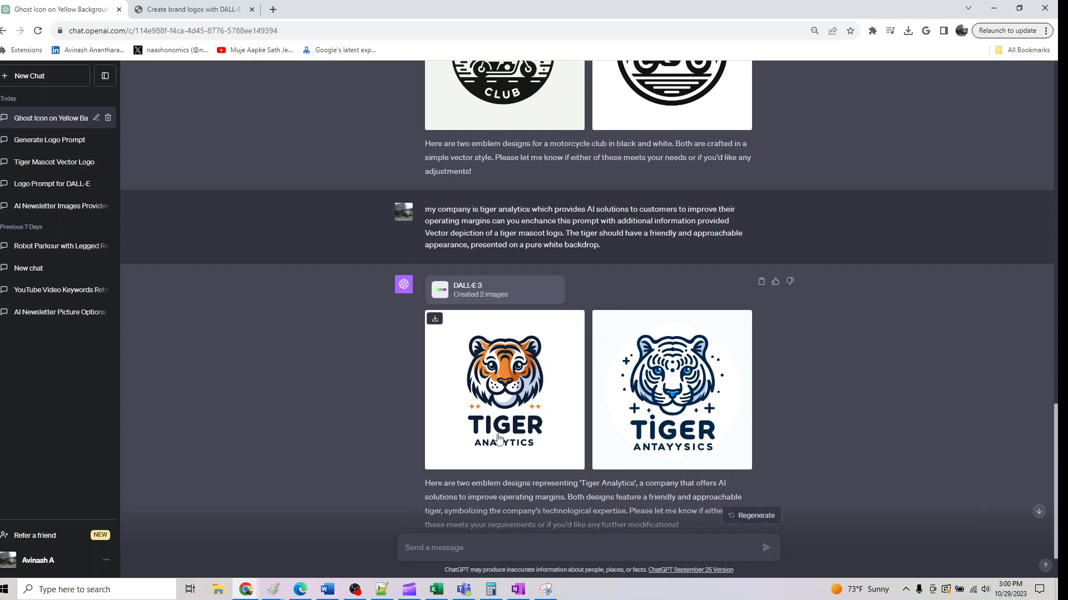
mouse_move(497, 414)
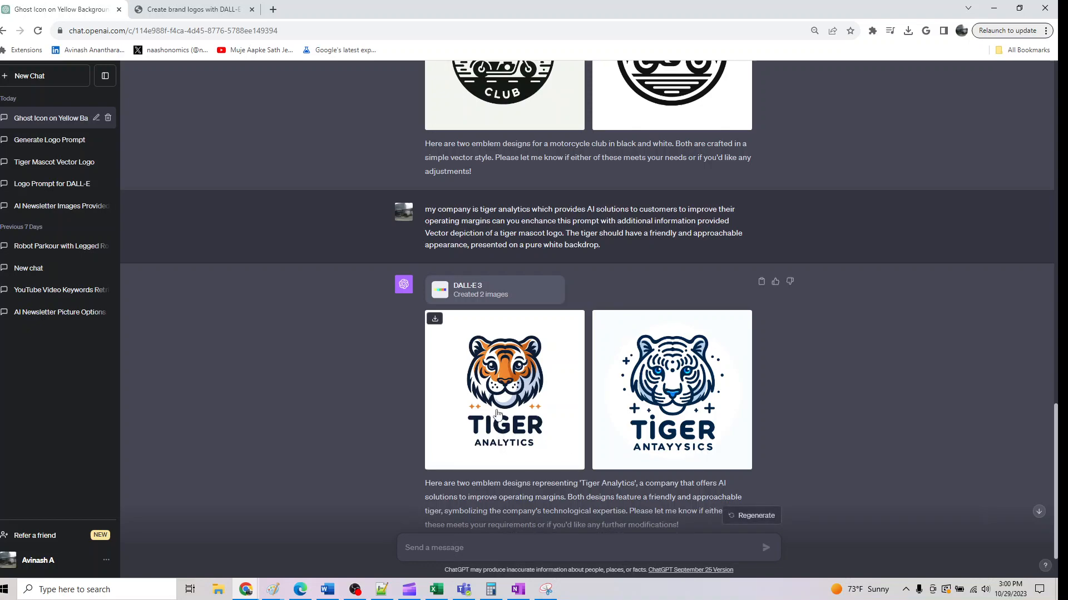
Download the first, orange Tiger Analytics logo from the image viewer, then close it
click(504, 389)
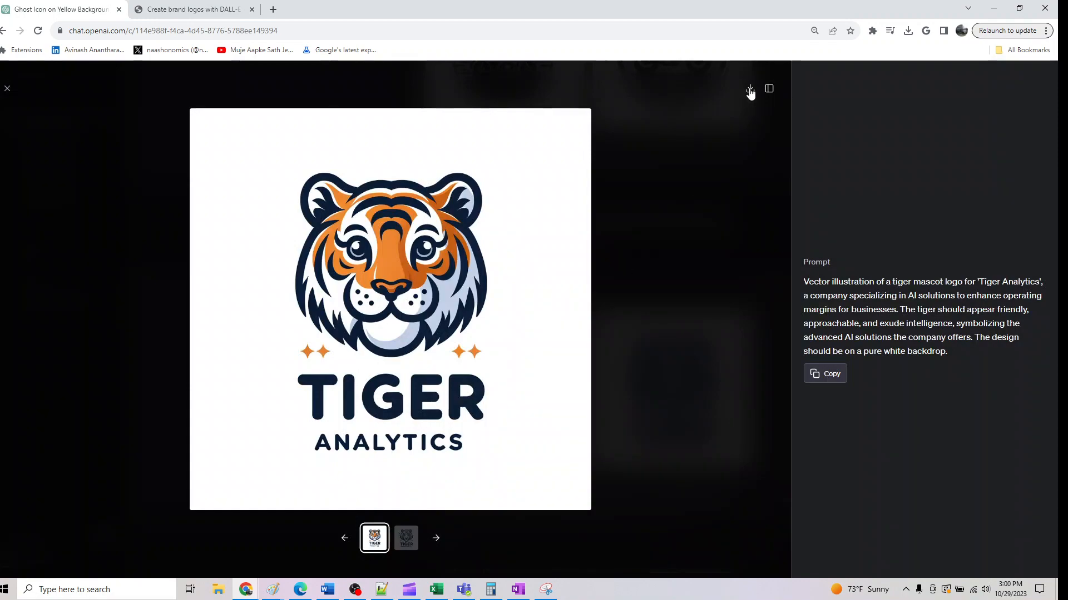
click(750, 89)
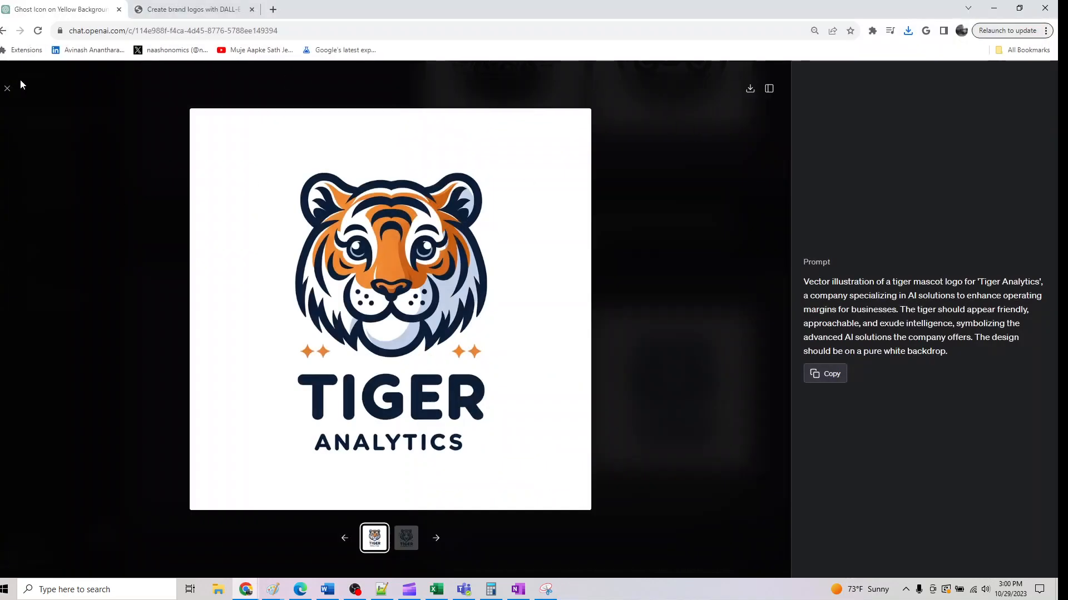
click(7, 89)
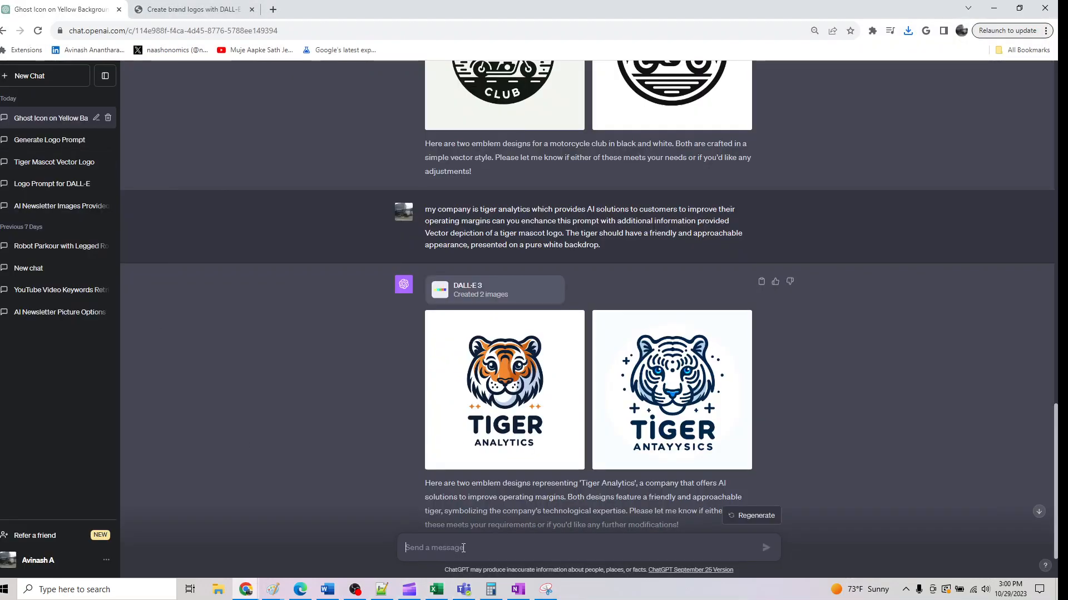
Send a follow-up asking image 1 to show time and money optimization set in a jungle
text(for image 1 can can)
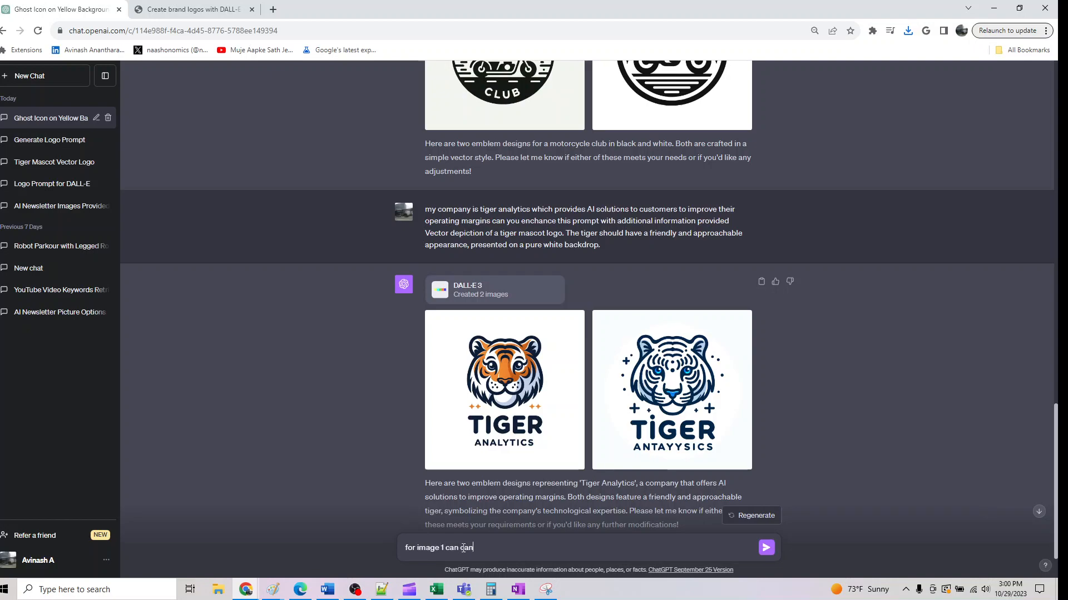
text(you show time and money)
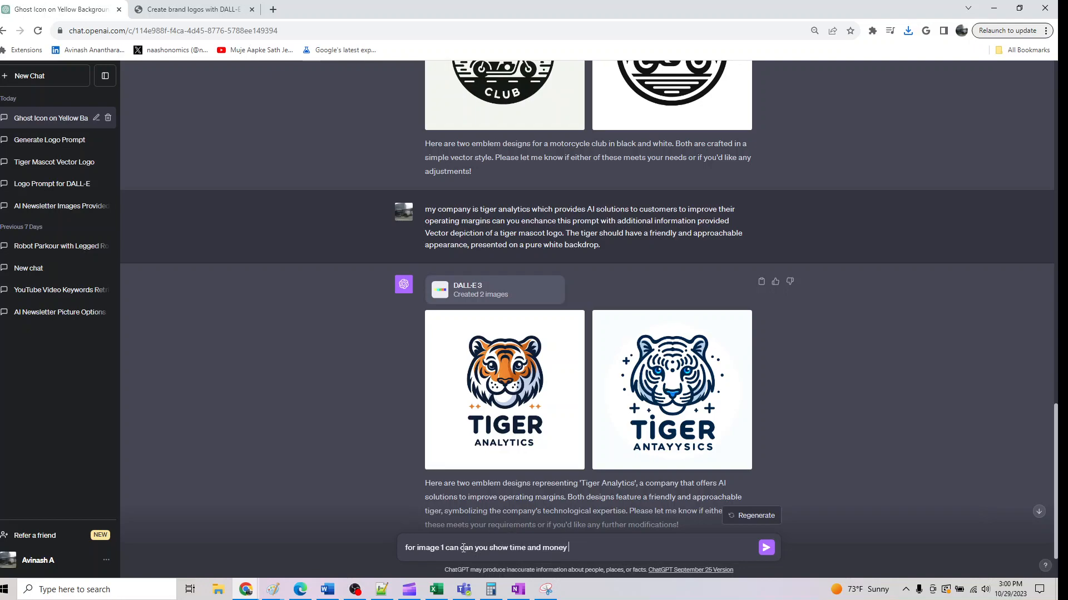
text(optimization in)
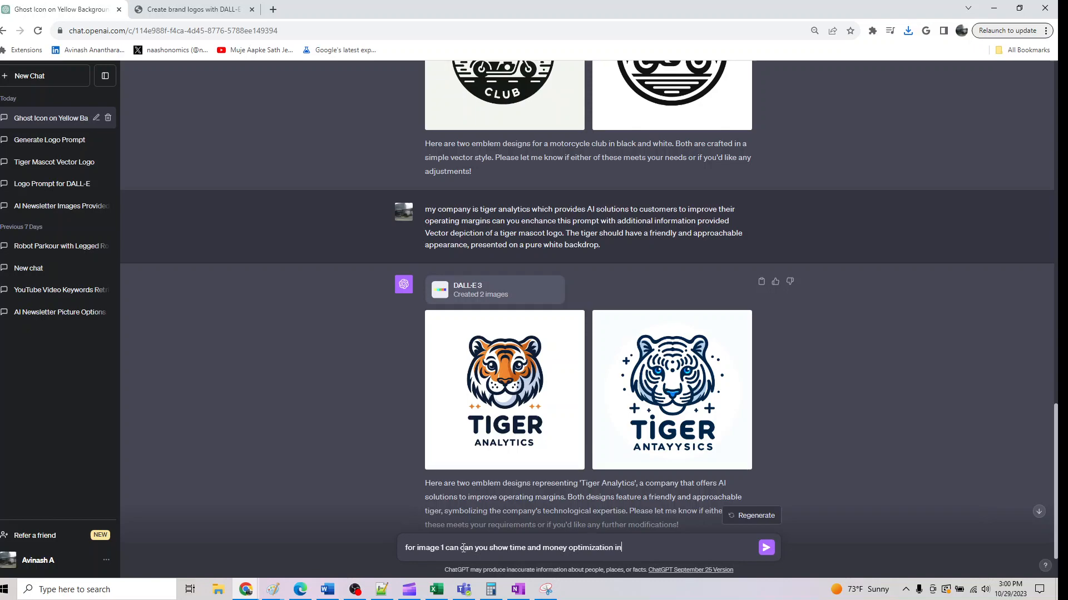
click(765, 547)
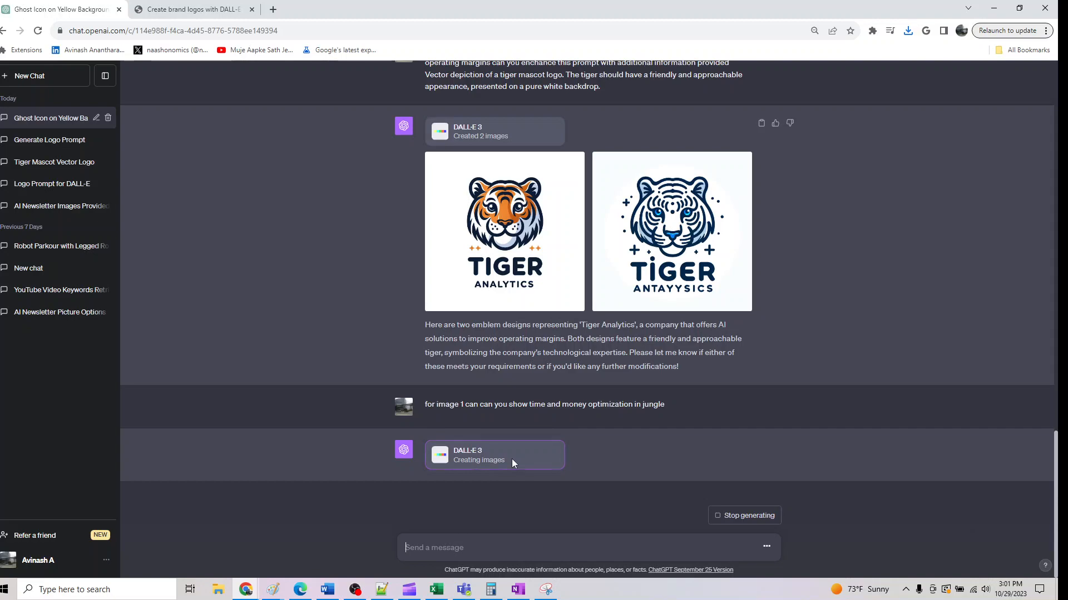
mouse_move(439, 475)
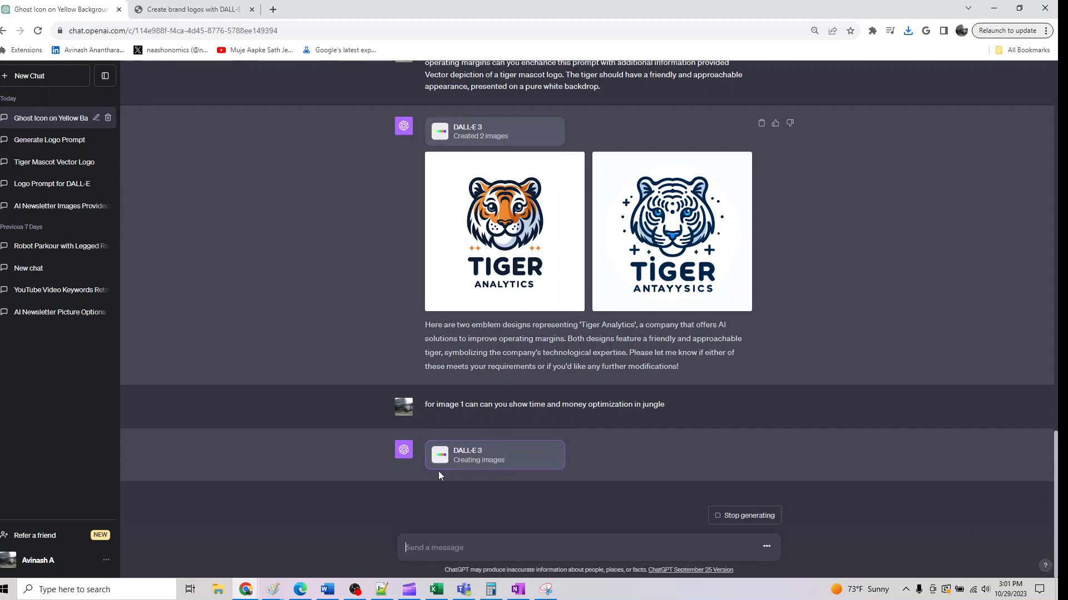